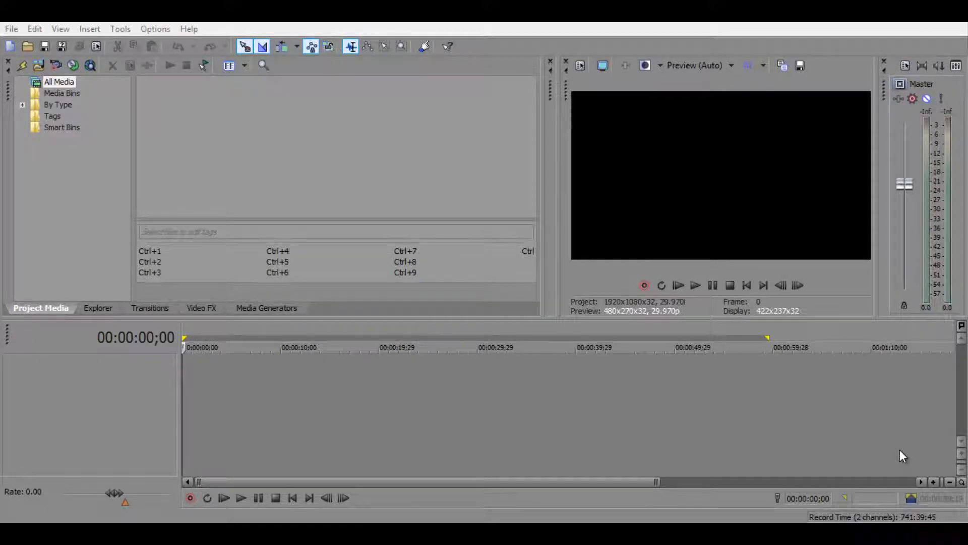
mouse_move(25, 274)
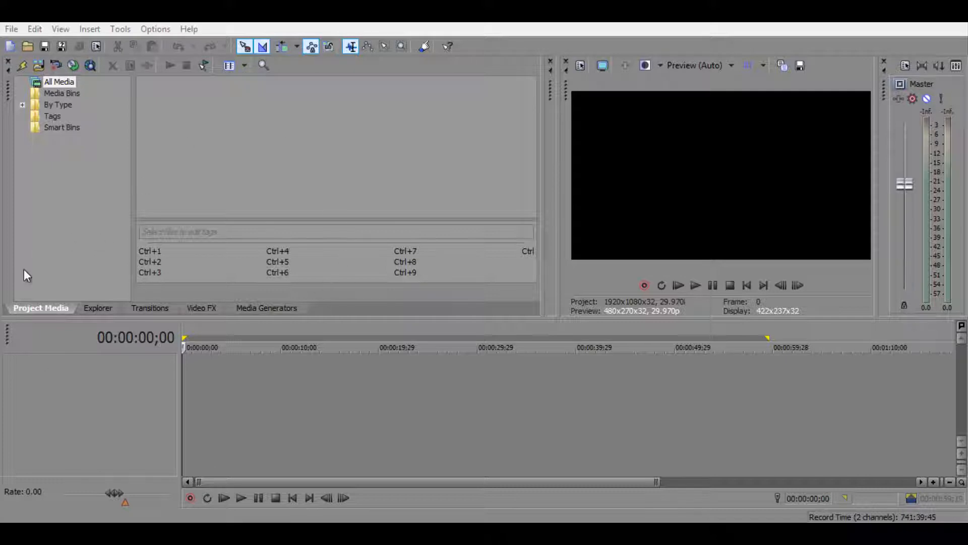
mouse_move(126, 237)
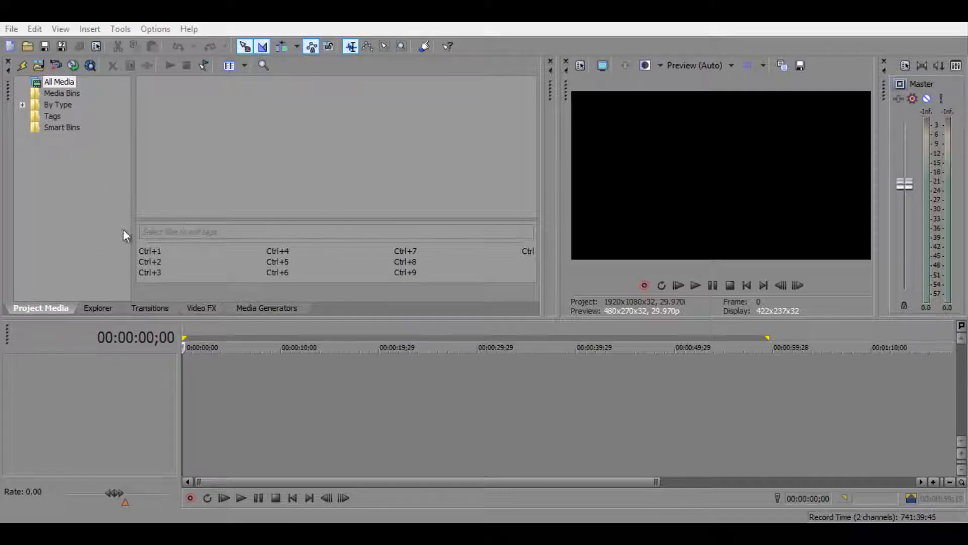
- Start a new project and accept the 1080 project settings
left_click(11, 14)
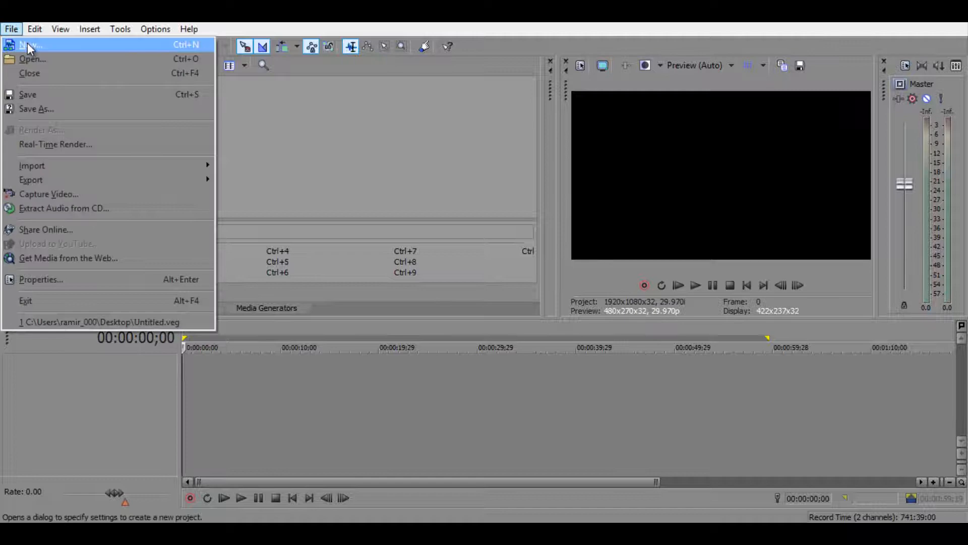
left_click(28, 45)
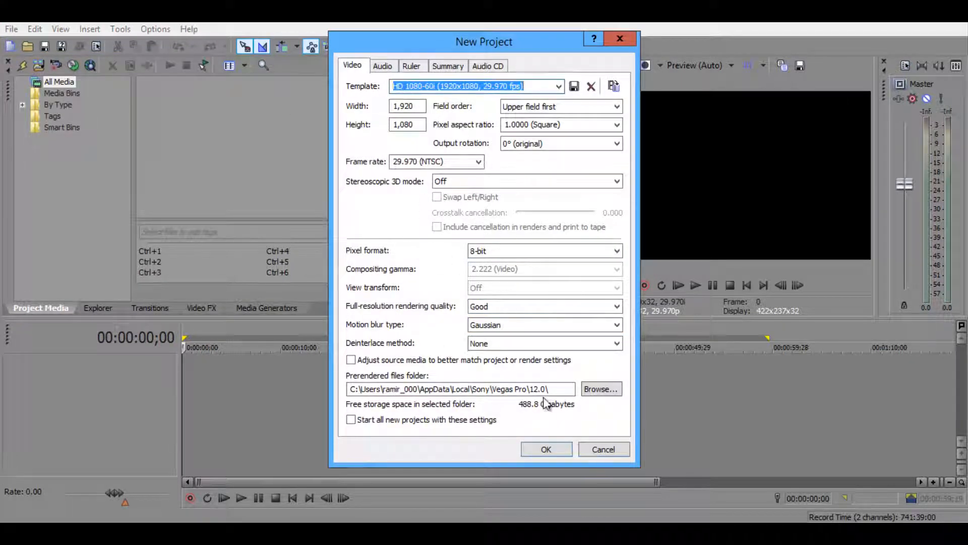
left_click(545, 450)
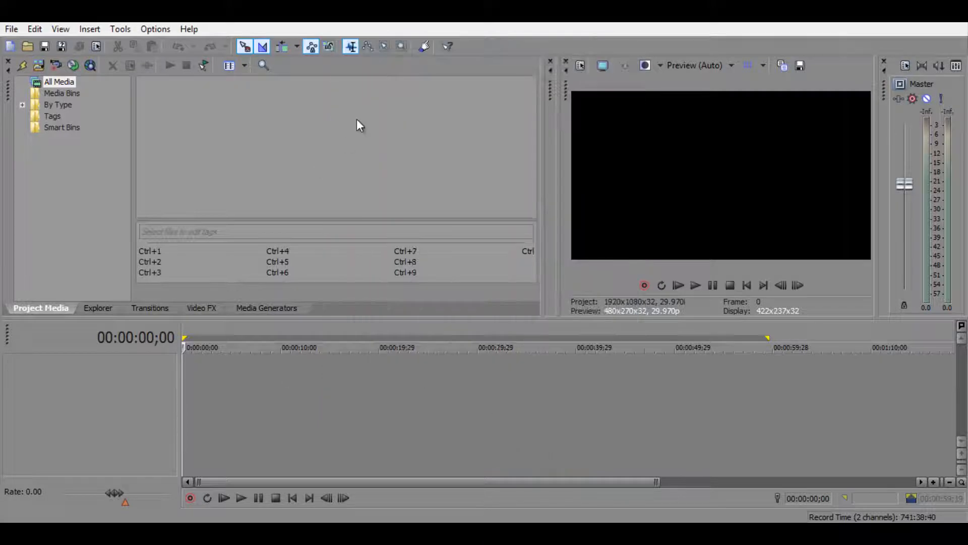
mouse_move(116, 337)
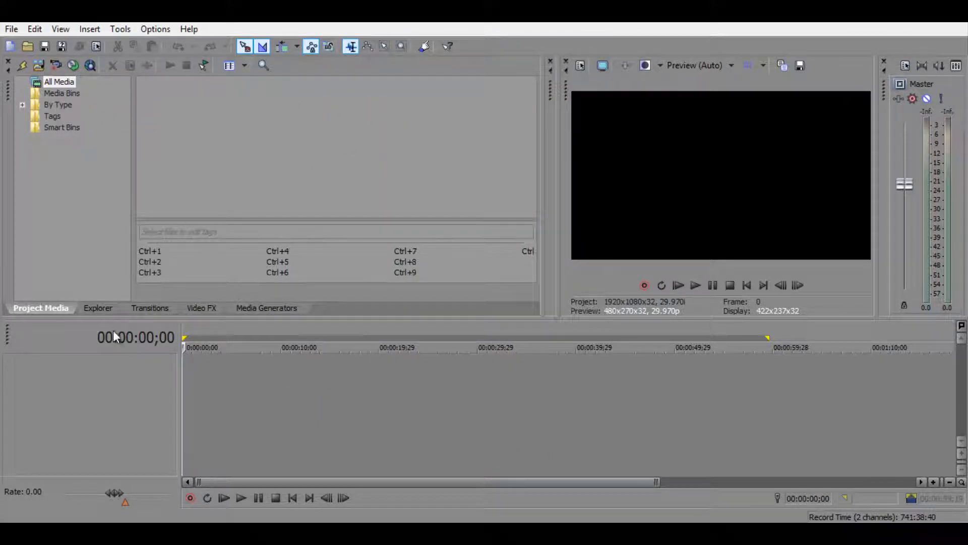
mouse_move(190, 217)
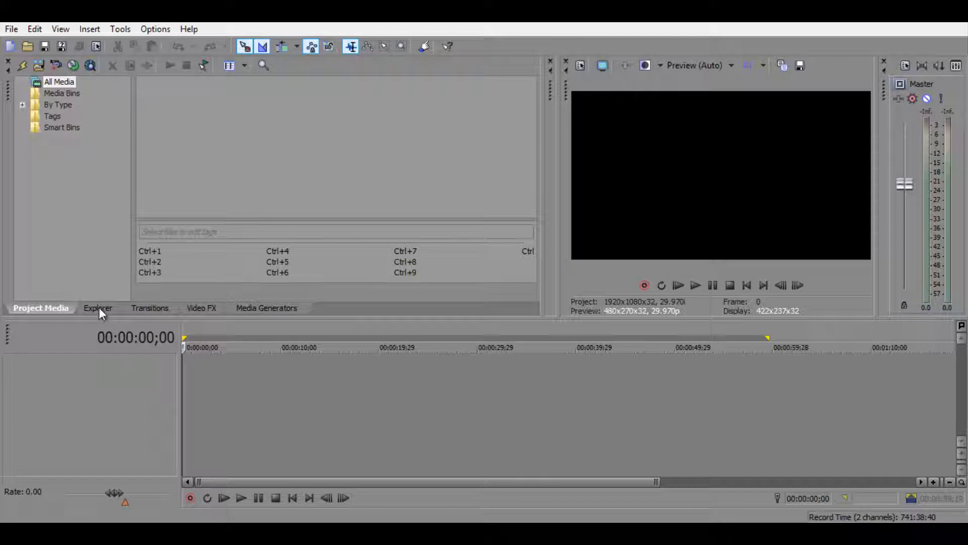
- Add the gameplay clip 2014_1_24_21_24_46.MP4 from Desktop and match project settings to it
left_click(98, 308)
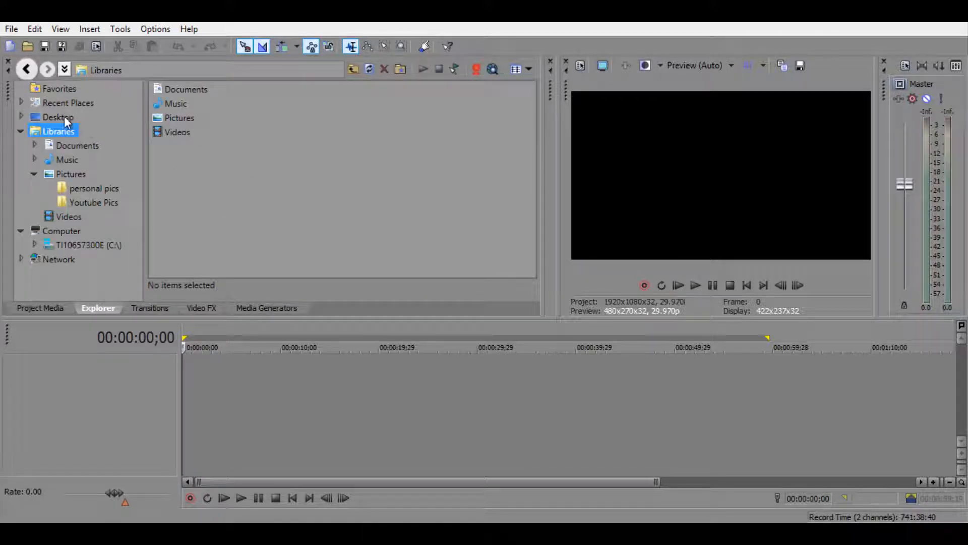
left_click(56, 117)
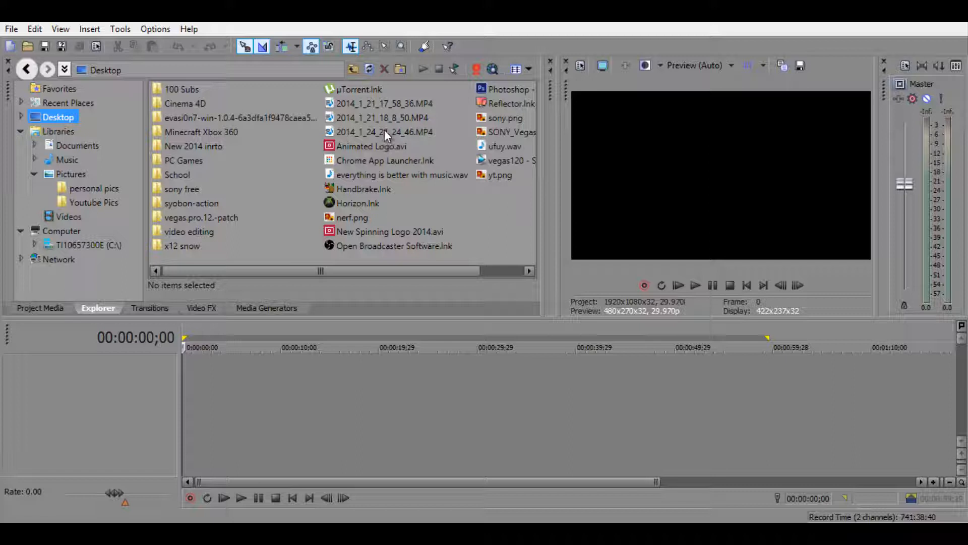
double_click(389, 131)
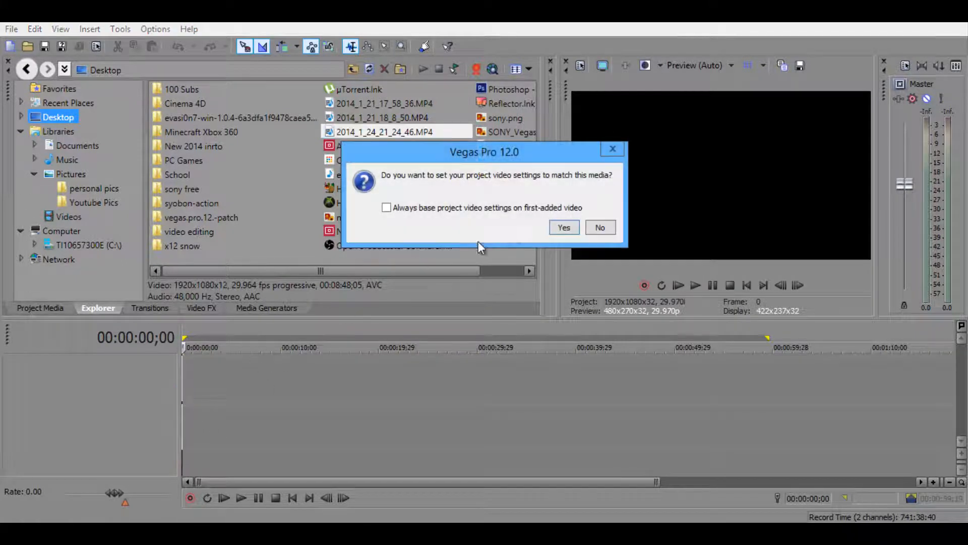
mouse_move(569, 231)
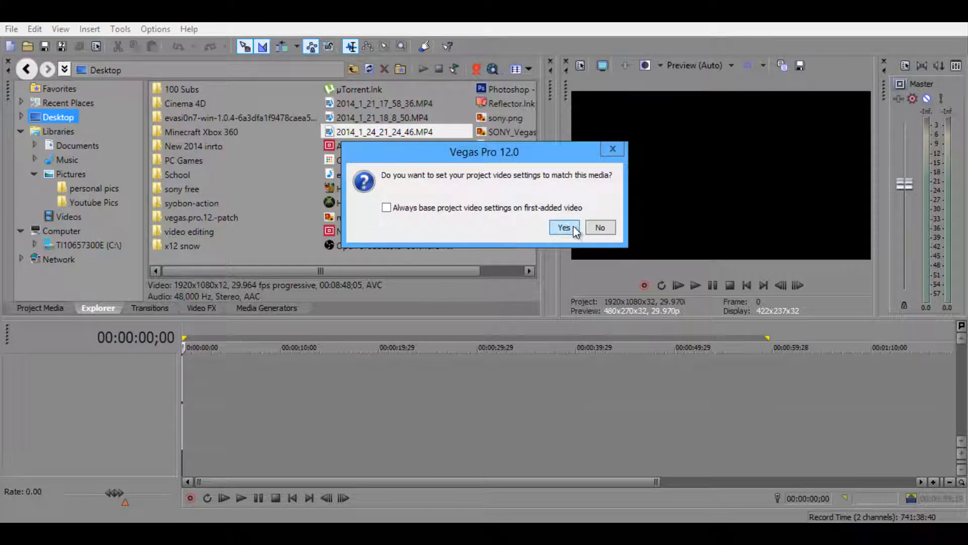
mouse_move(454, 183)
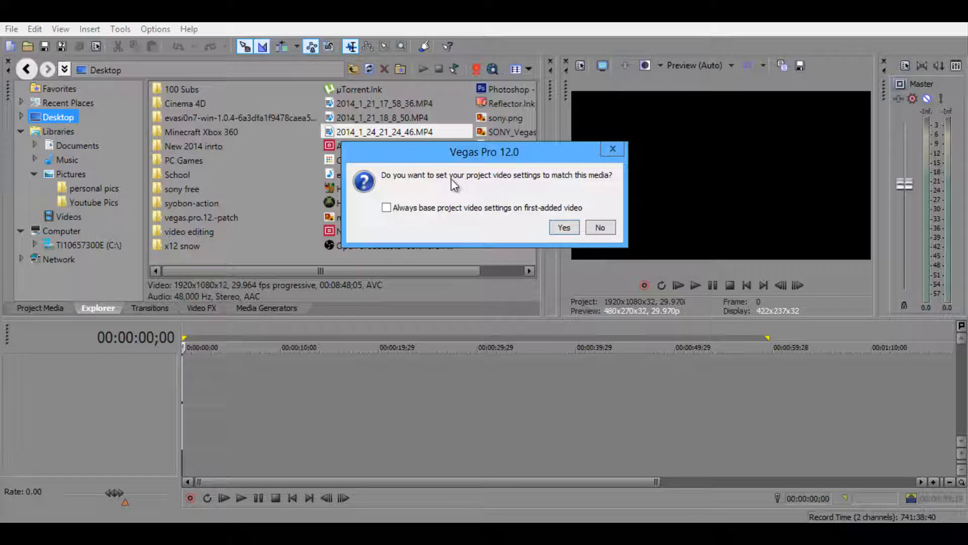
left_click(564, 228)
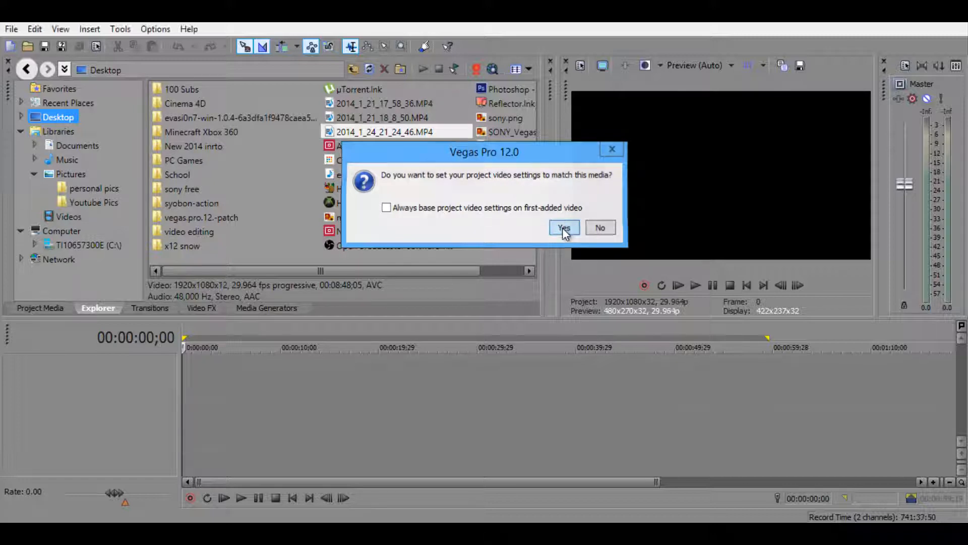
left_click(562, 228)
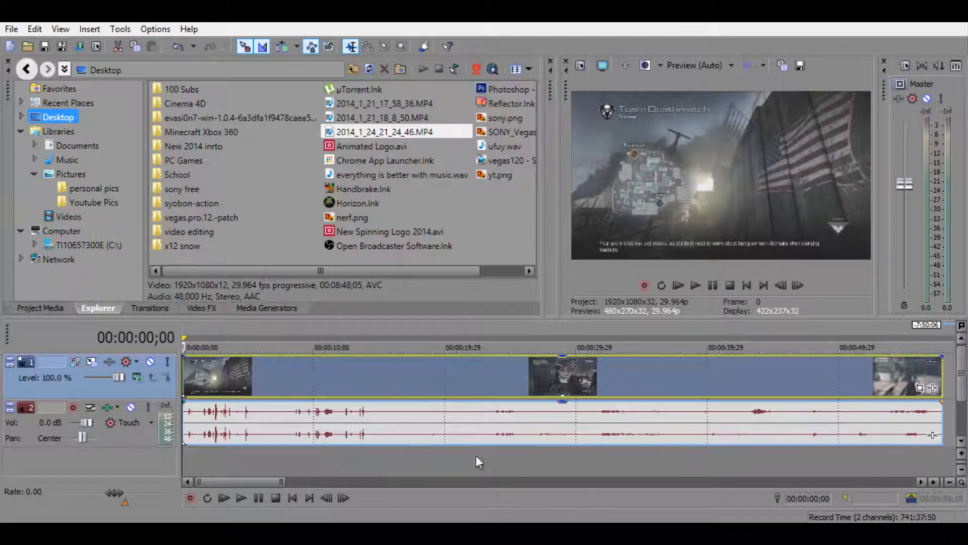
mouse_move(141, 156)
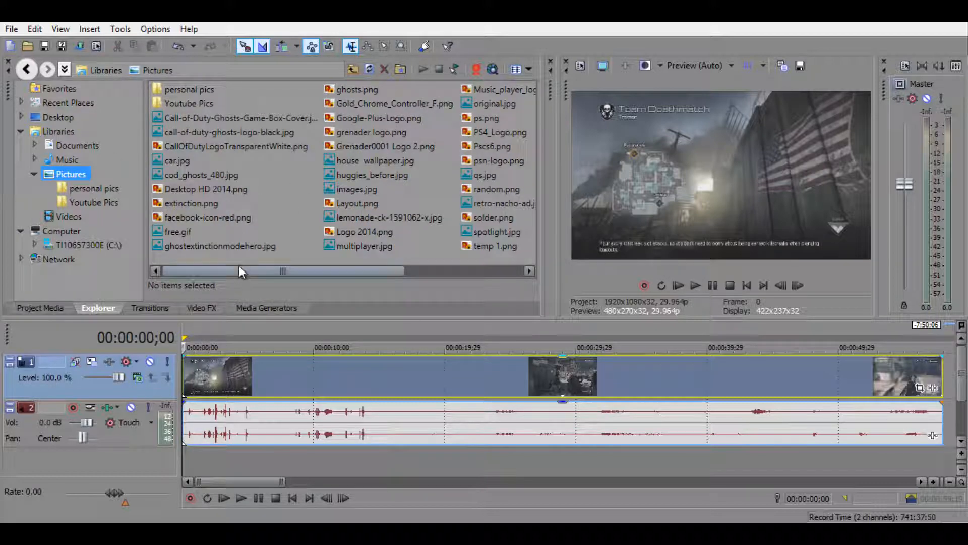
- Bring temp.png from the Pictures library onto a track with the gameplay clip
left_click_drag(216, 270, 401, 271)
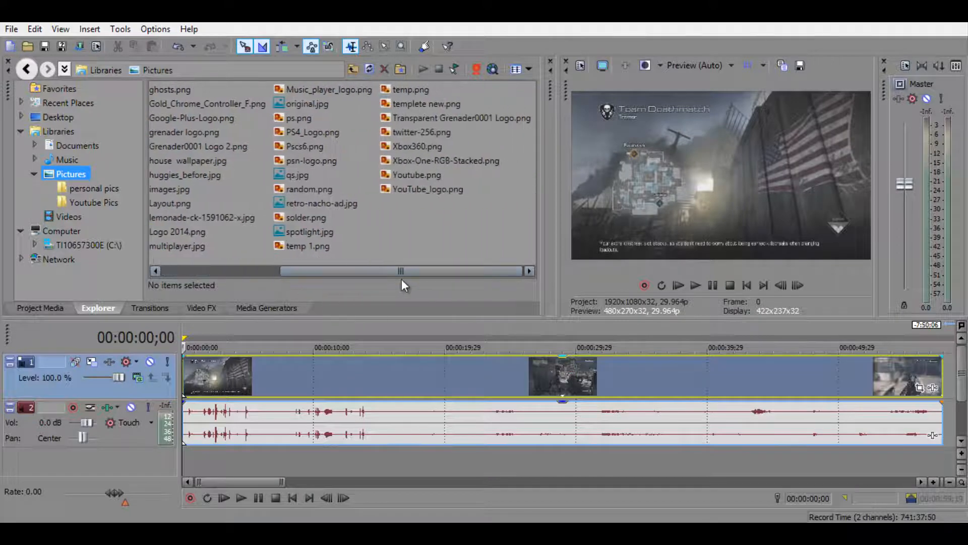
mouse_move(437, 277)
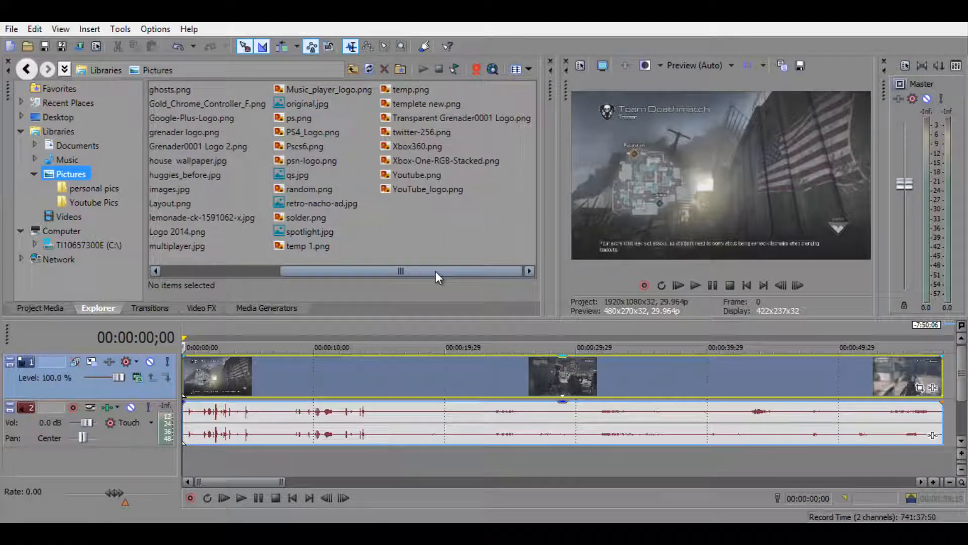
mouse_move(509, 276)
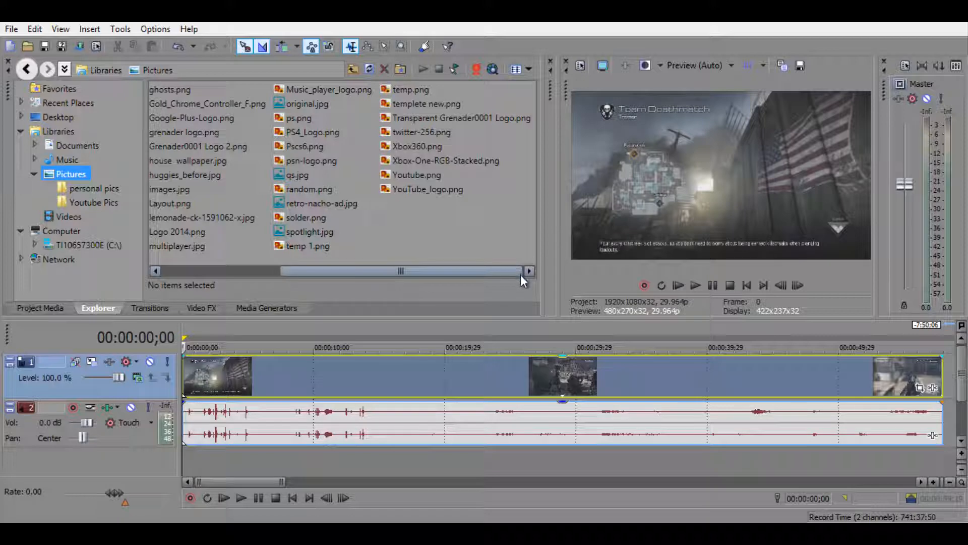
mouse_move(471, 227)
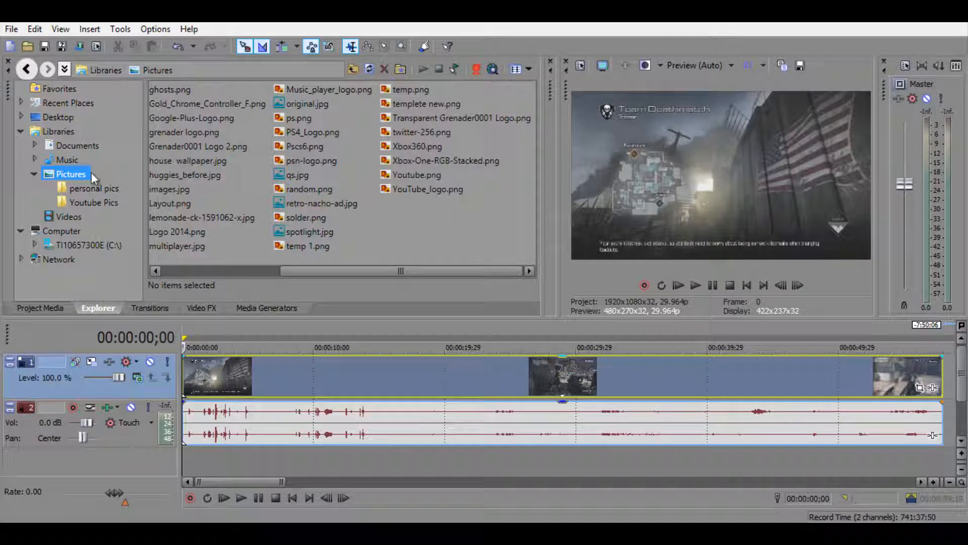
left_click(411, 89)
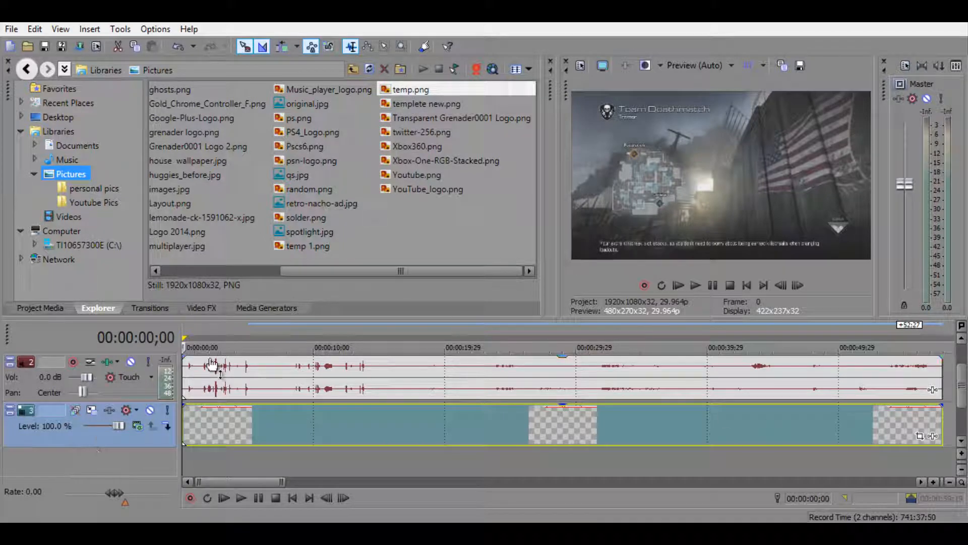
mouse_move(478, 187)
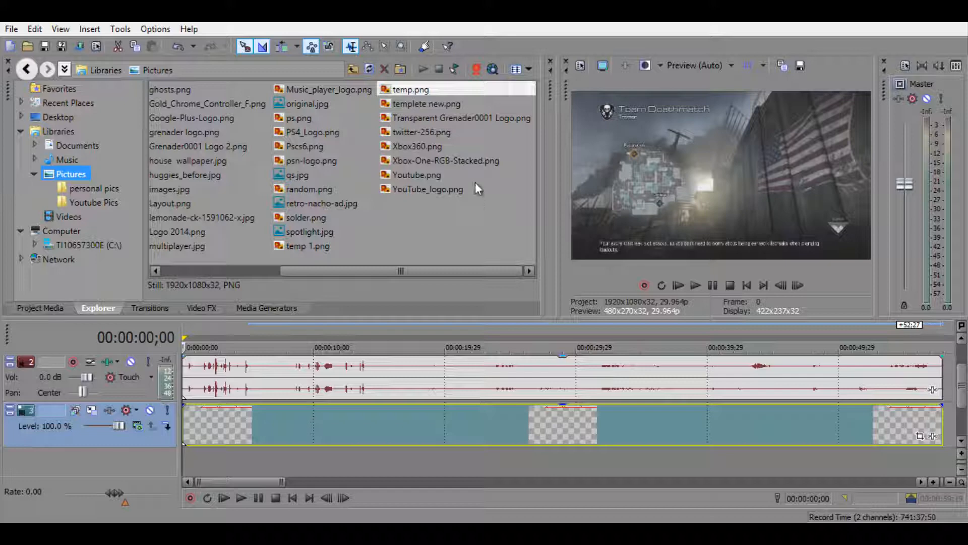
mouse_move(84, 438)
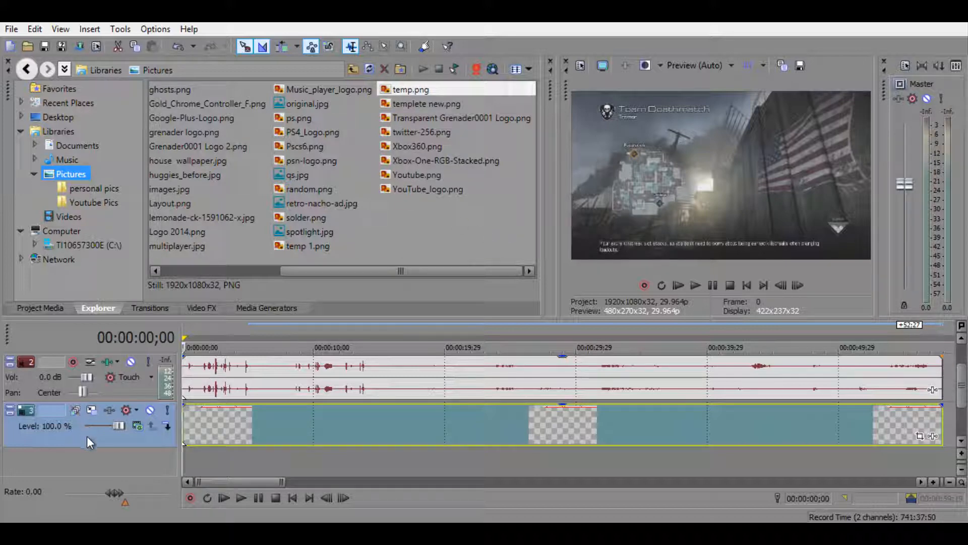
mouse_move(98, 444)
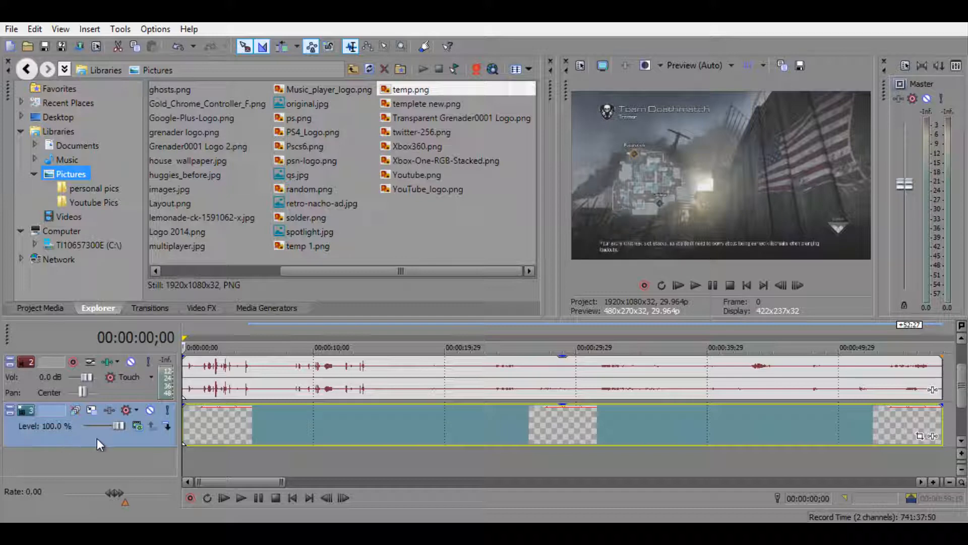
mouse_move(89, 440)
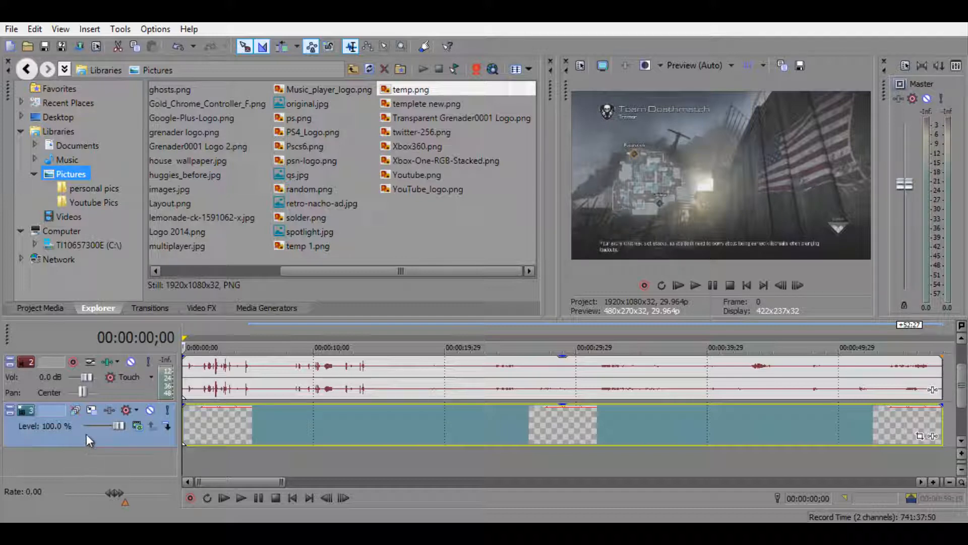
mouse_move(92, 434)
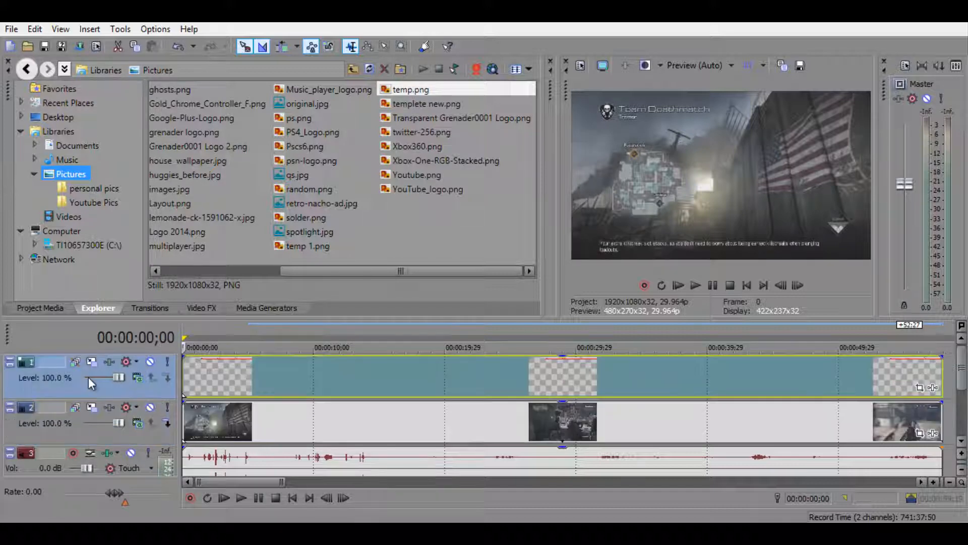
- Place the temp.png overlay on the top track above the gameplay video and audio
left_click_drag(110, 377, 119, 377)
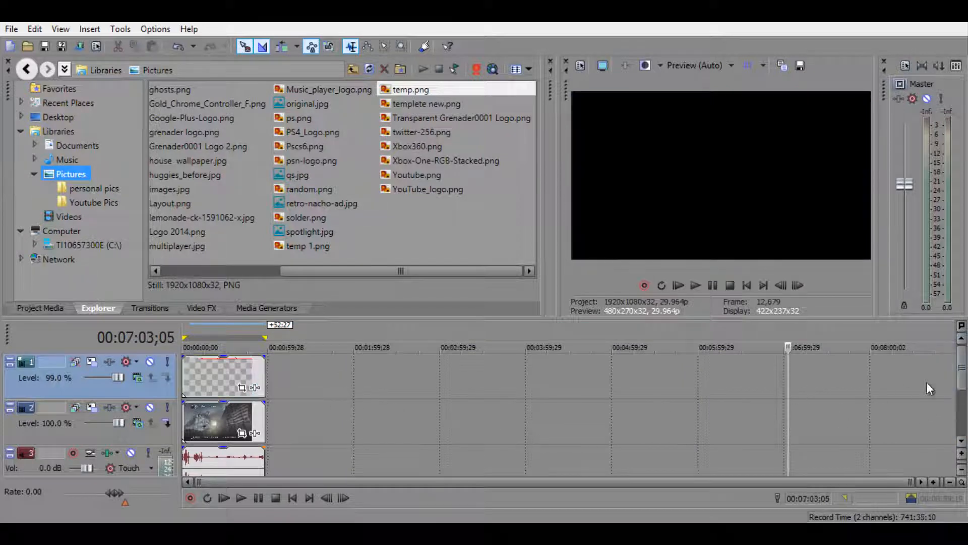
mouse_move(799, 433)
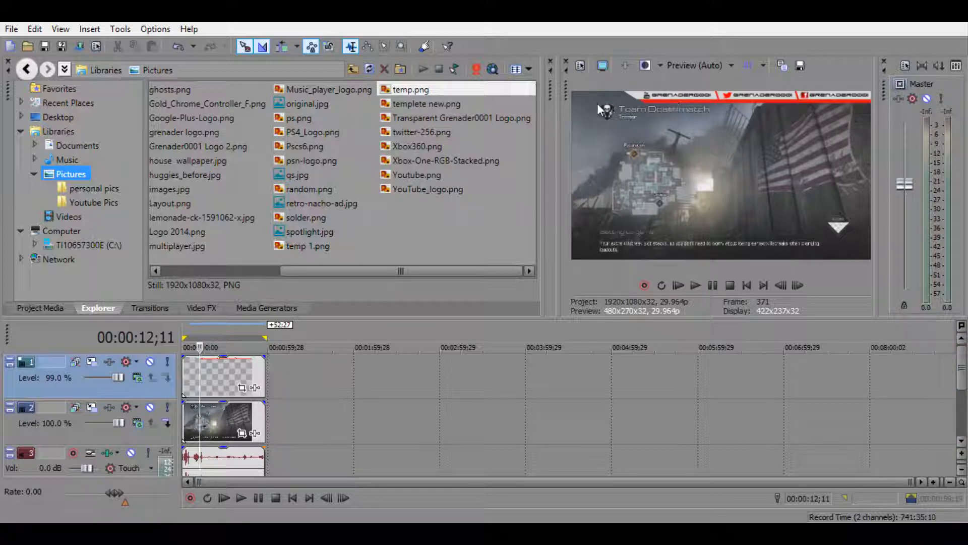
mouse_move(717, 103)
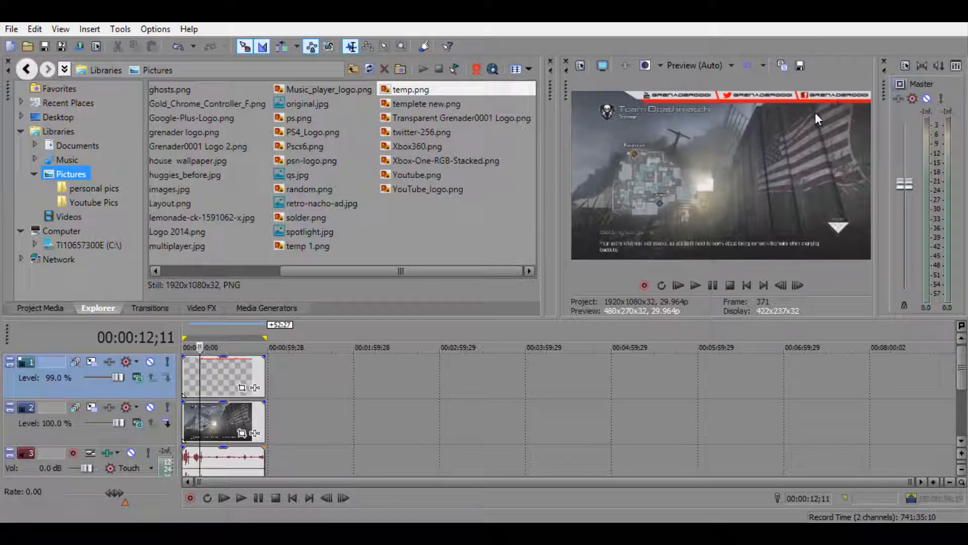
mouse_move(373, 516)
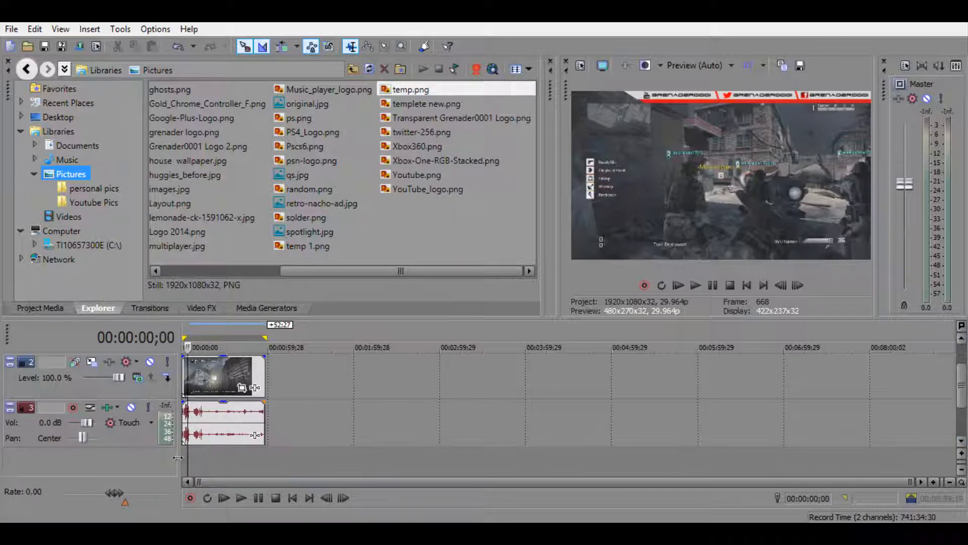
- Add ufuy.wav from Desktop as a new audio track beneath the gameplay audio at time 0
left_click(39, 308)
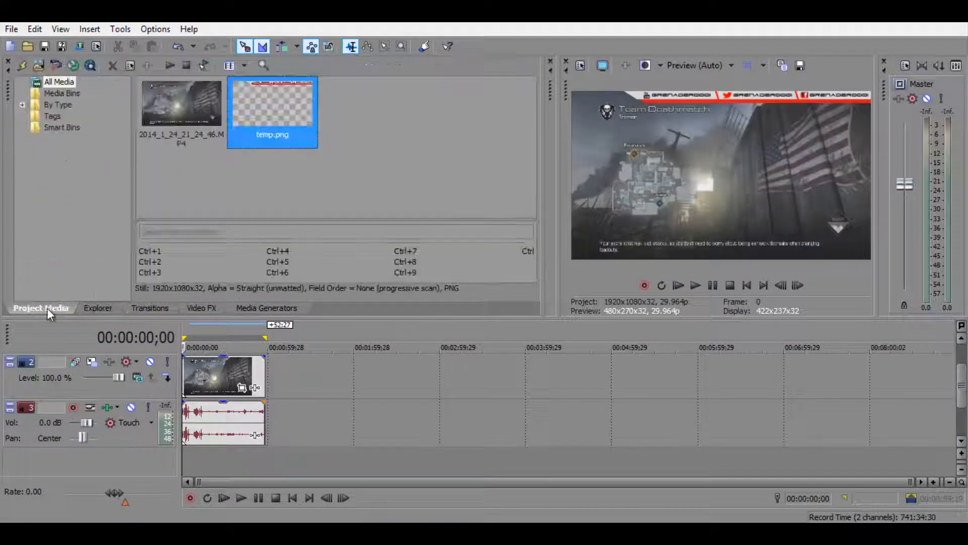
left_click(97, 308)
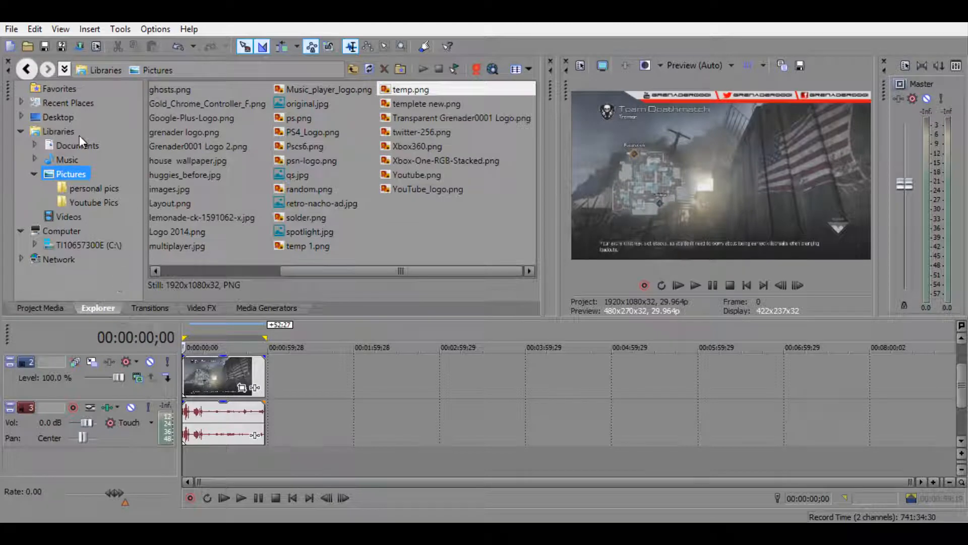
left_click(59, 117)
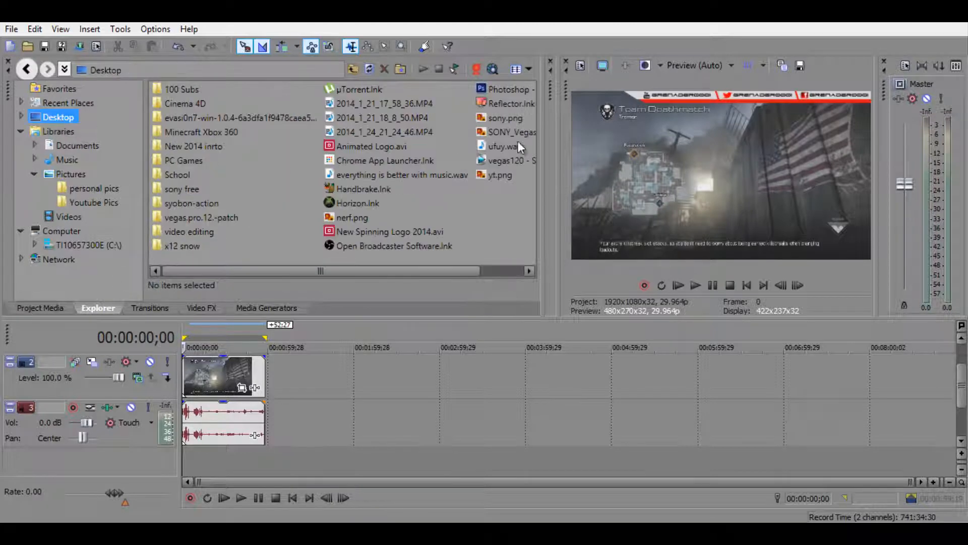
mouse_move(475, 201)
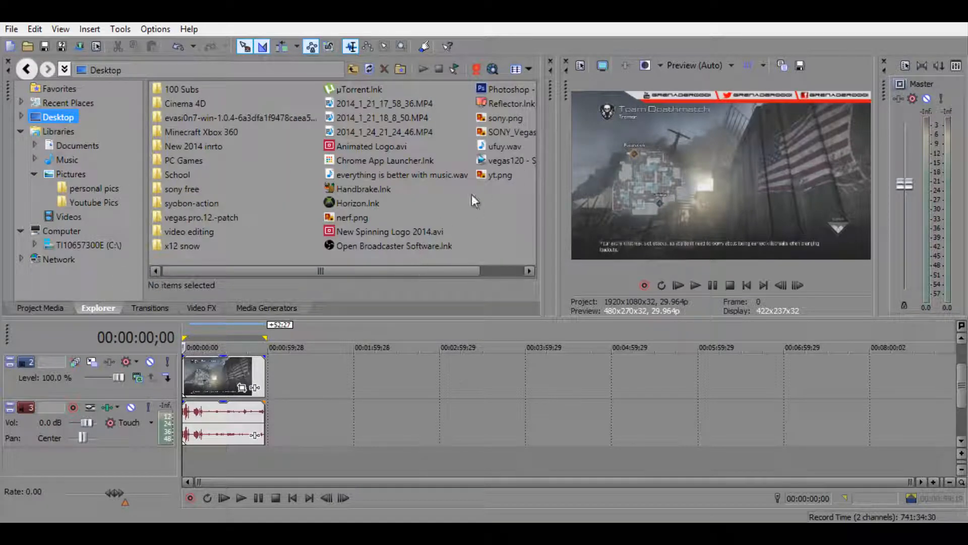
left_click(454, 145)
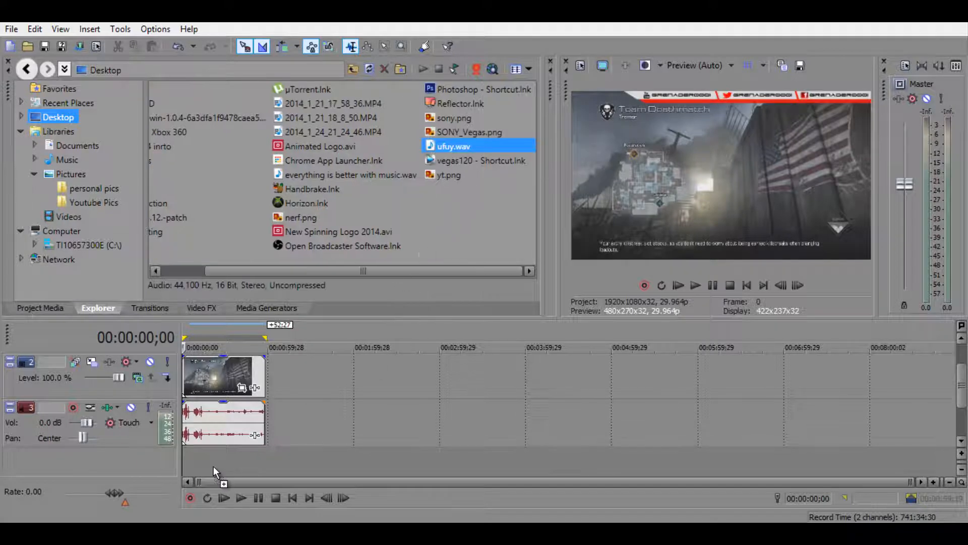
left_click_drag(453, 146, 456, 422)
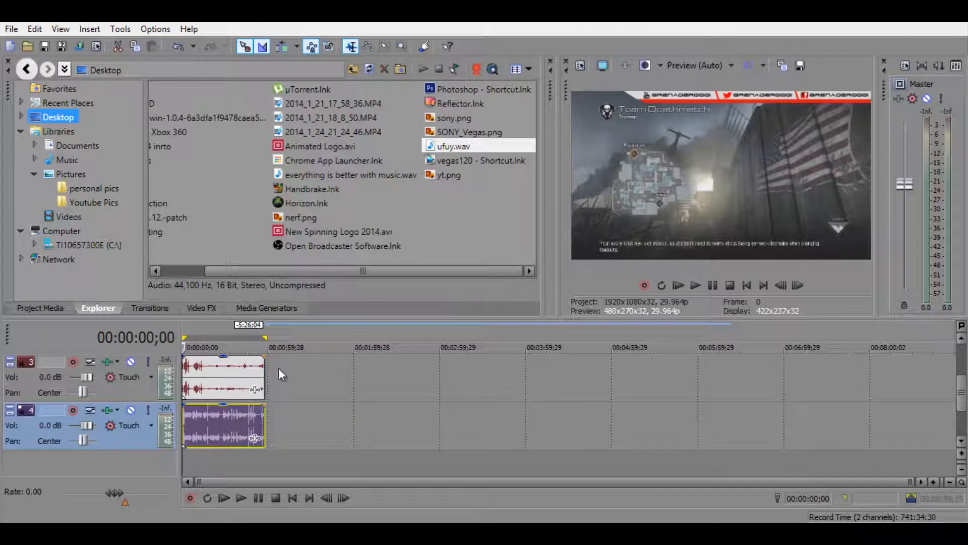
mouse_move(271, 405)
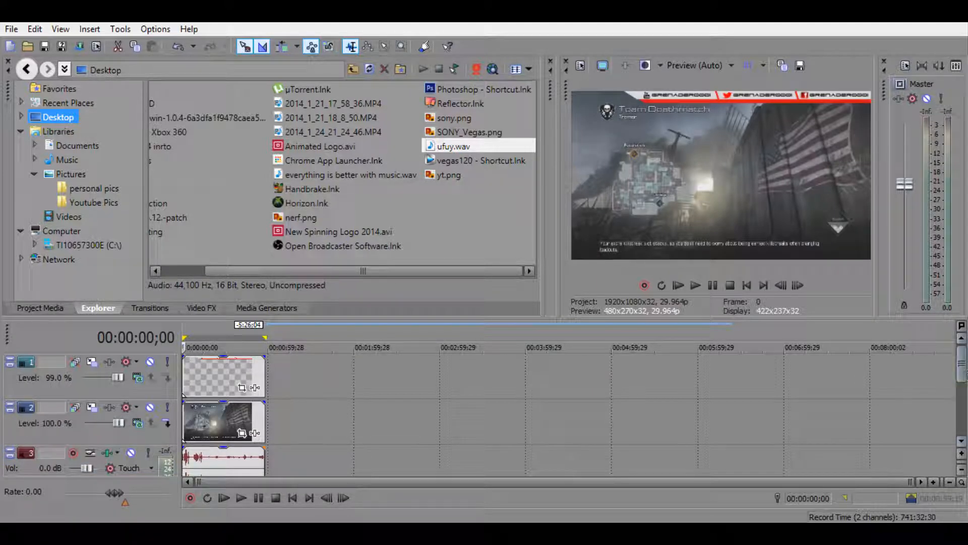
mouse_move(340, 428)
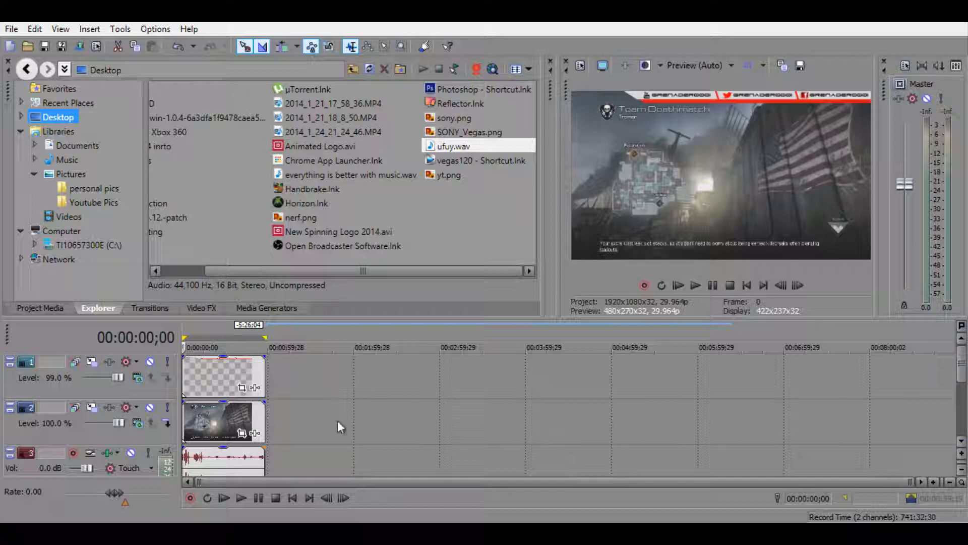
mouse_move(281, 381)
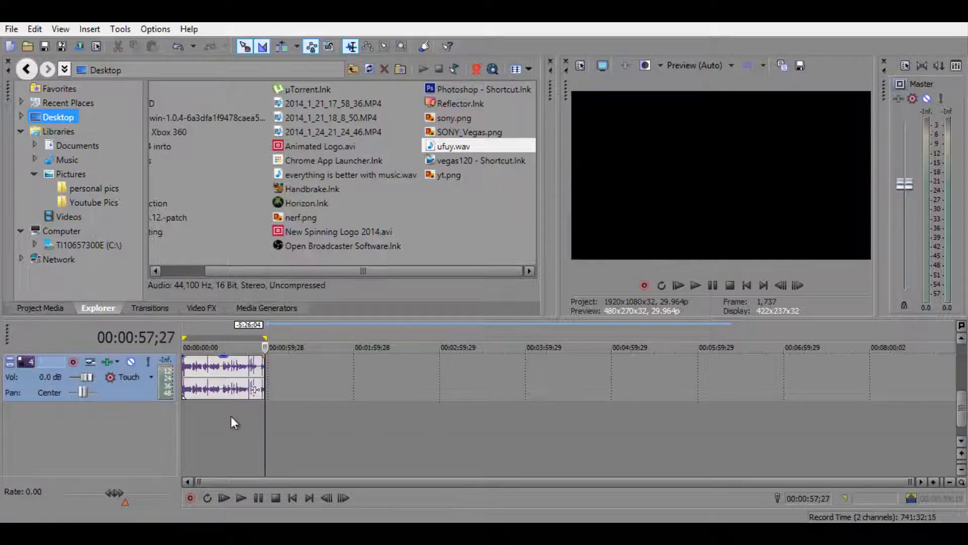
- Shift the overlay, gameplay and audio events about half a minute later to leave space at the start
left_click_drag(232, 380, 330, 380)
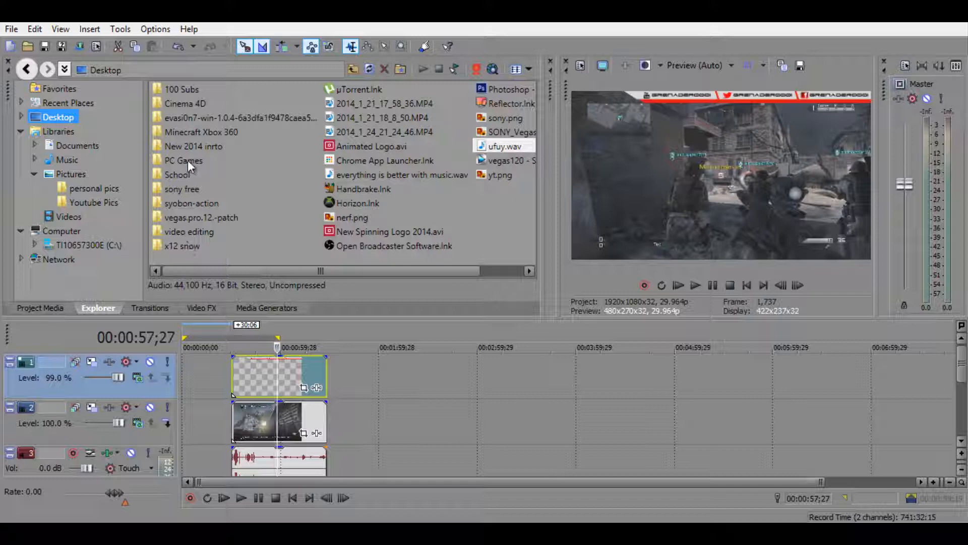
- Place Edit Comp.avi and its template audio from the New 2014 inrto folder into the opening gap
double_click(194, 145)
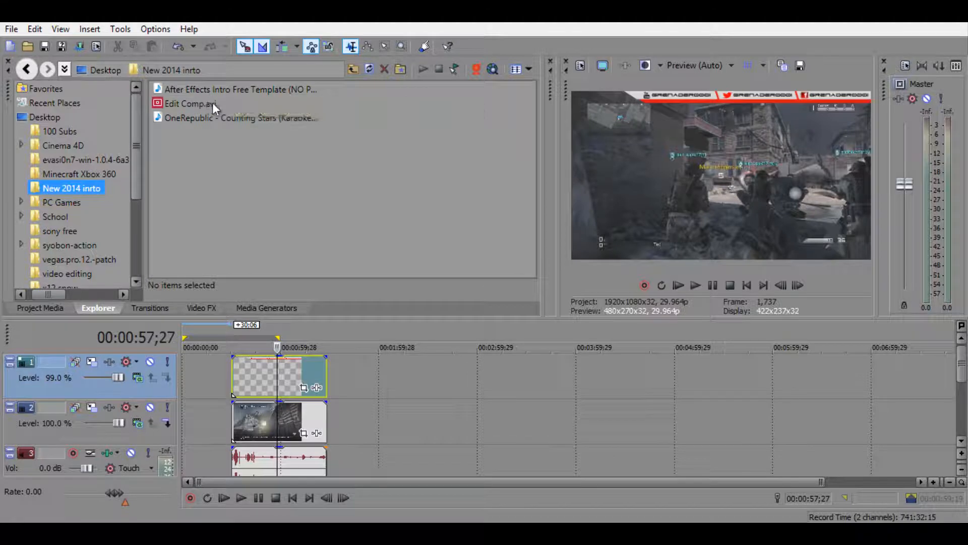
left_click(186, 103)
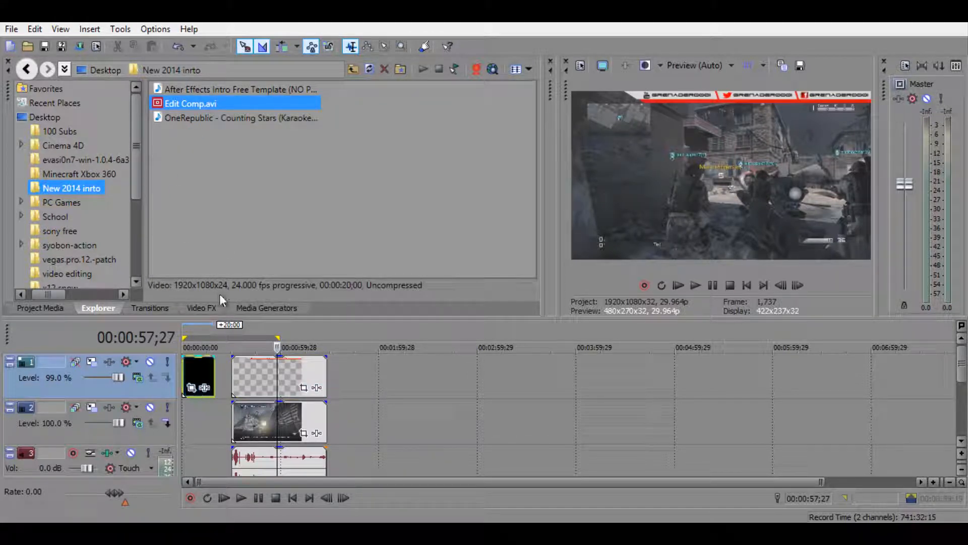
left_click(236, 89)
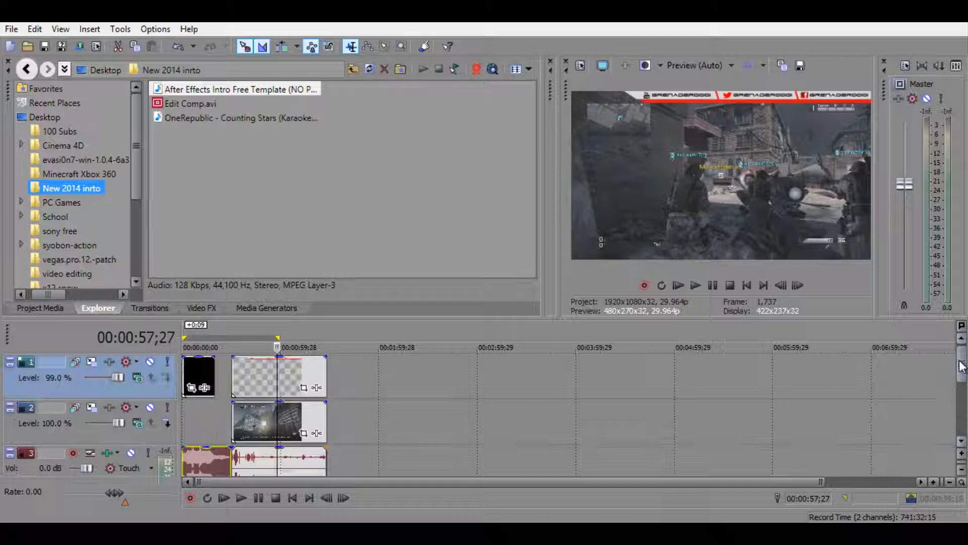
left_click(199, 376)
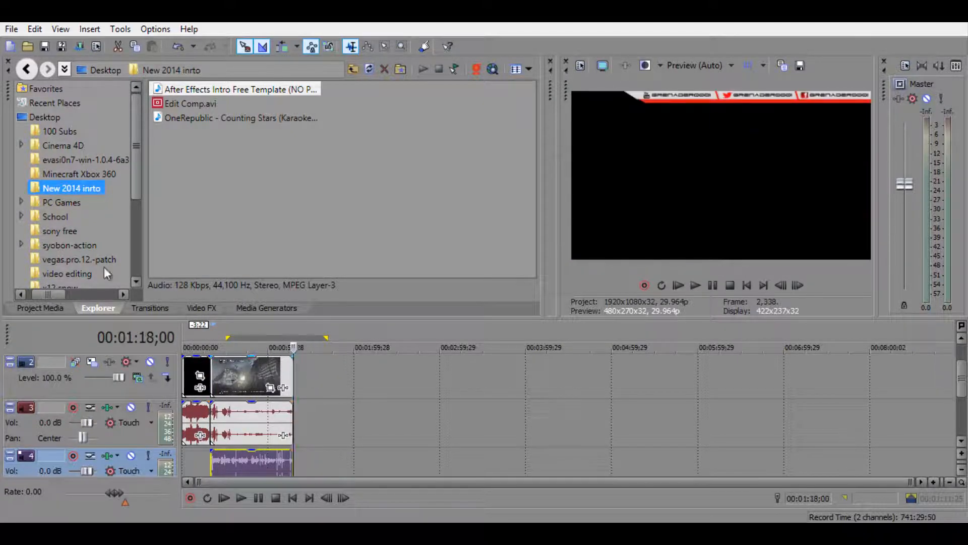
scroll("down", 3)
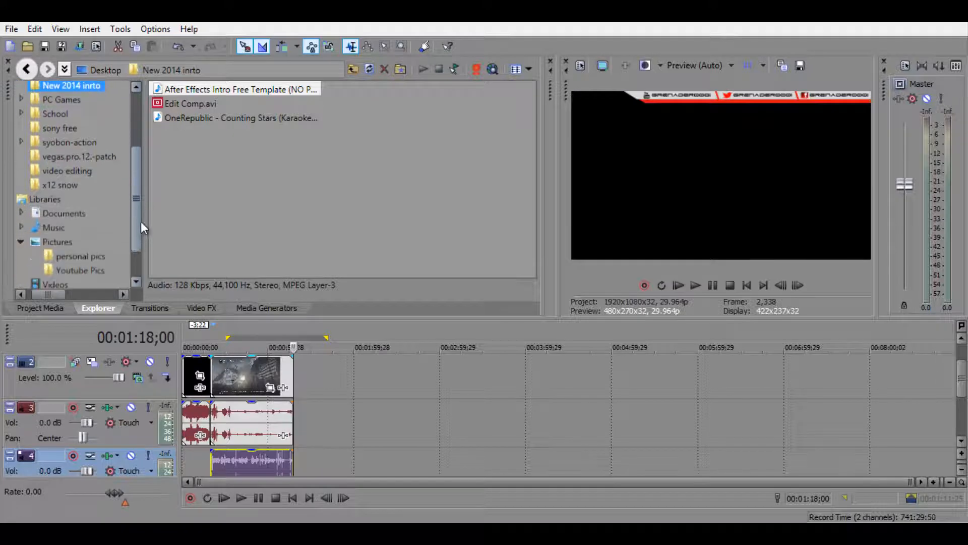
- Place new outro 2014.wmv from Documents > YouTube right after the gameplay event
scroll("down", 3)
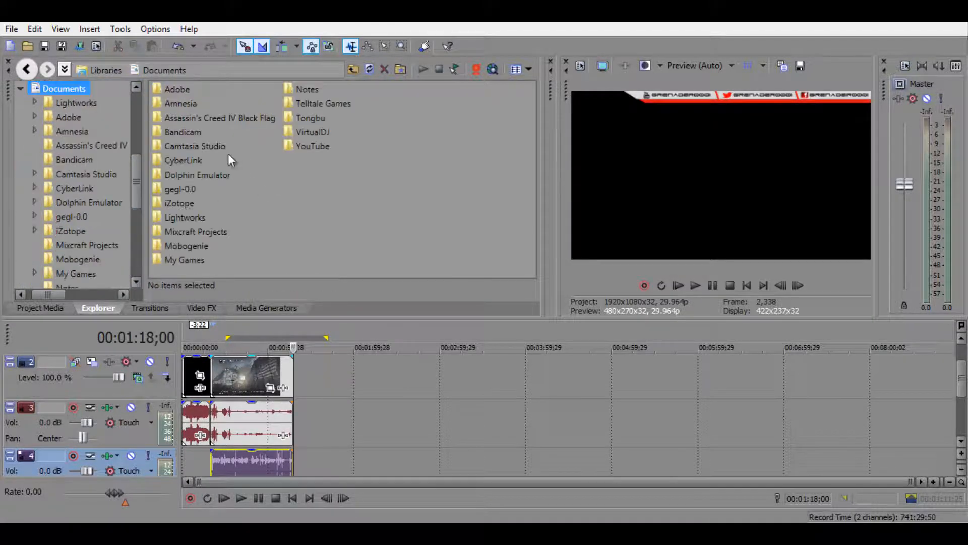
scroll("down", 3)
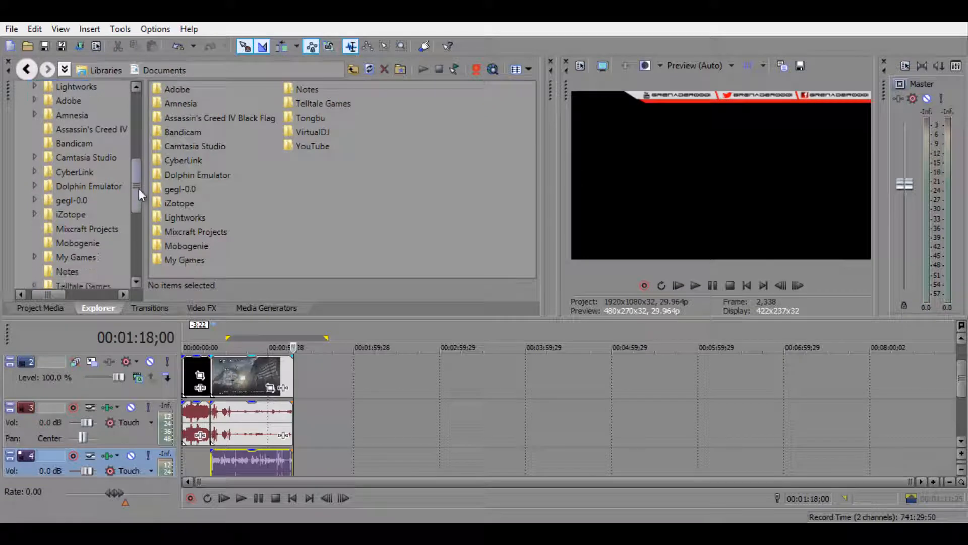
double_click(312, 145)
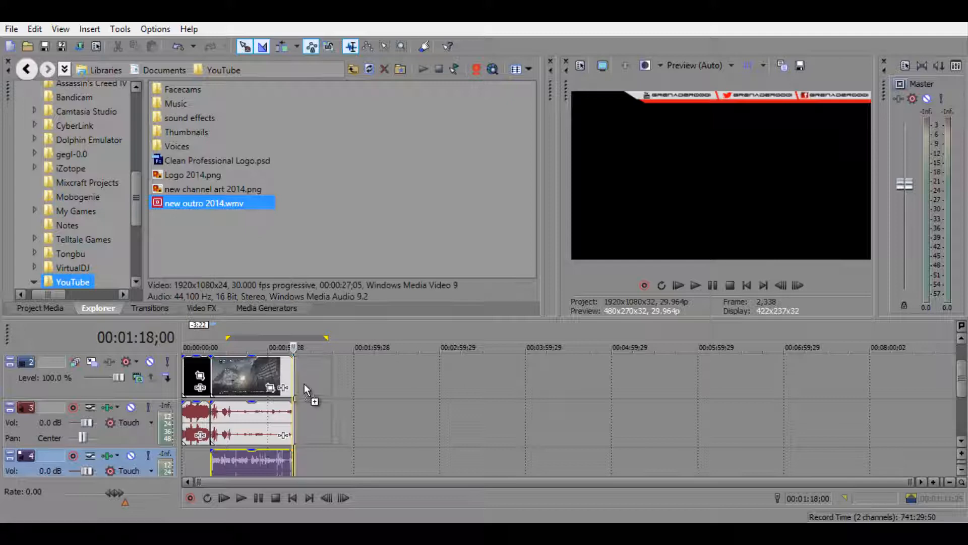
left_click_drag(213, 202, 314, 376)
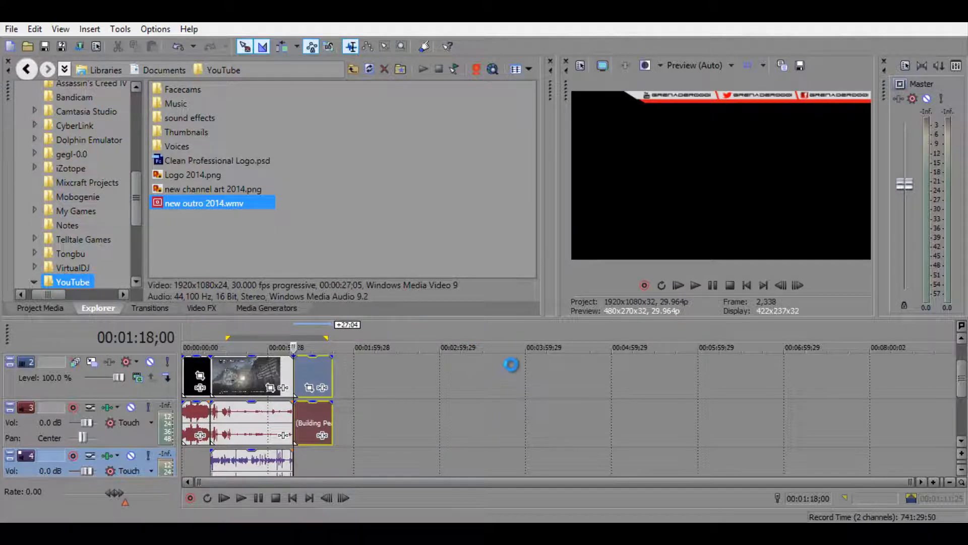
left_click(40, 309)
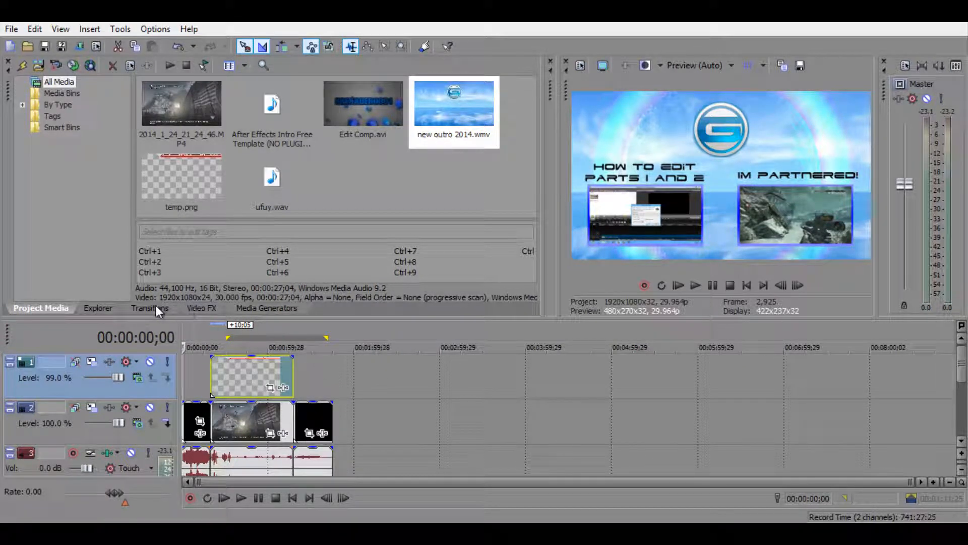
- Browse the Transitions list showing Cross Effect, Dissolve and Gradient Wipe
left_click(149, 307)
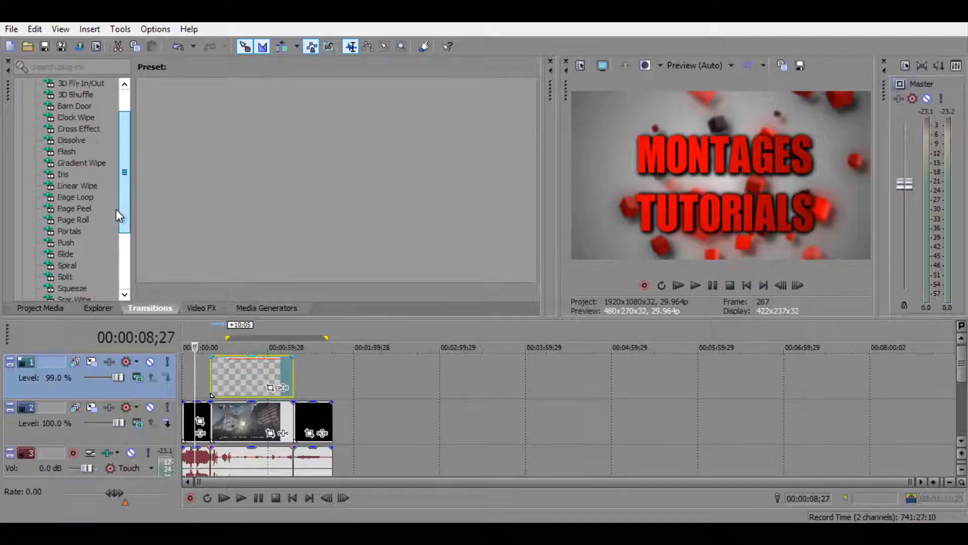
scroll("down", 3)
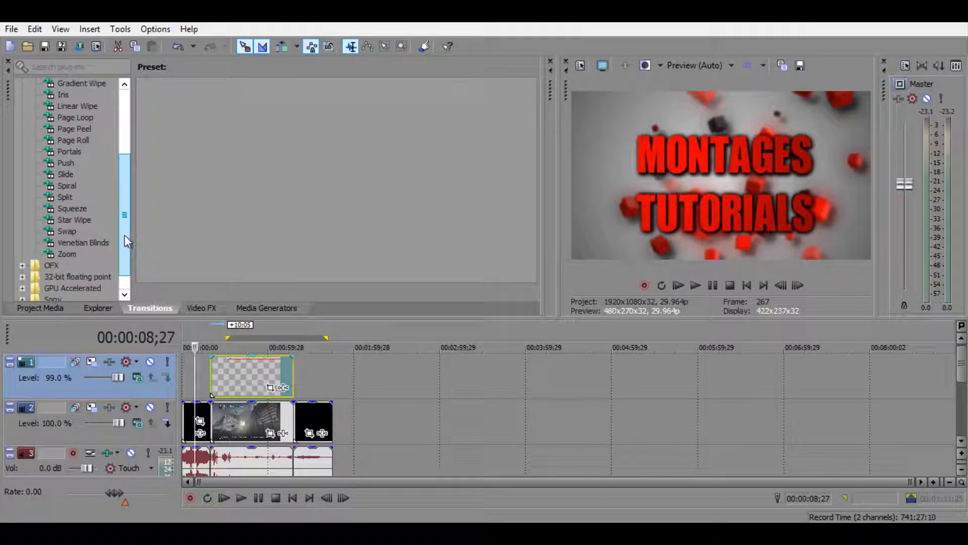
left_click(97, 309)
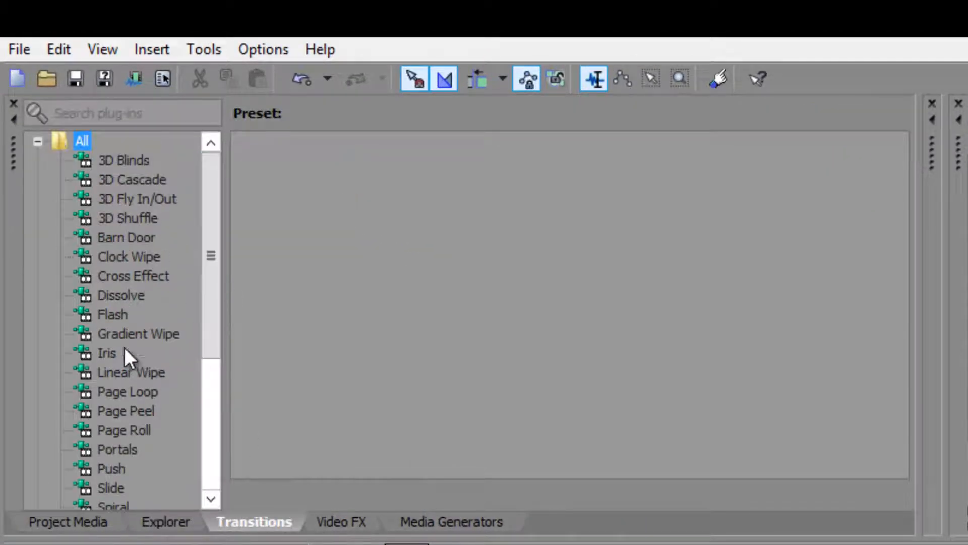
mouse_move(119, 318)
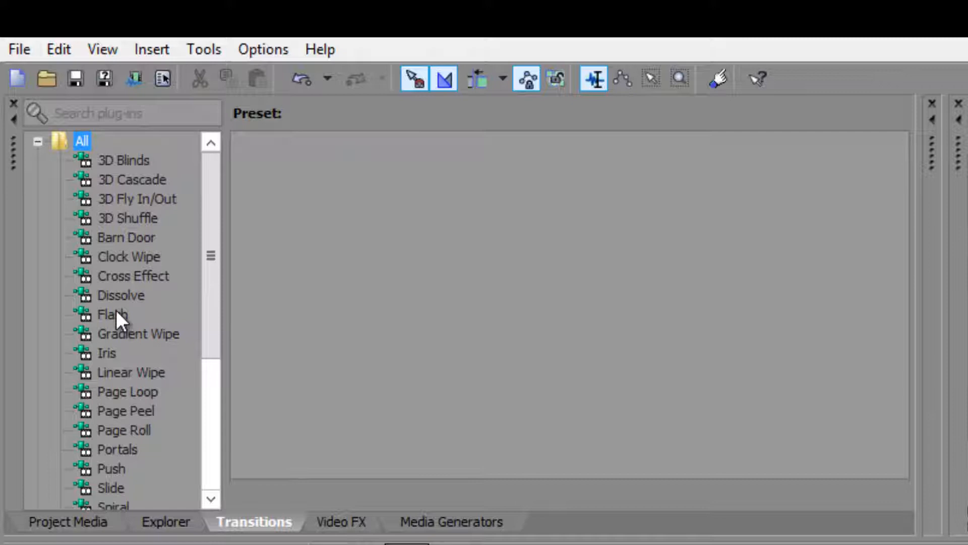
mouse_move(159, 282)
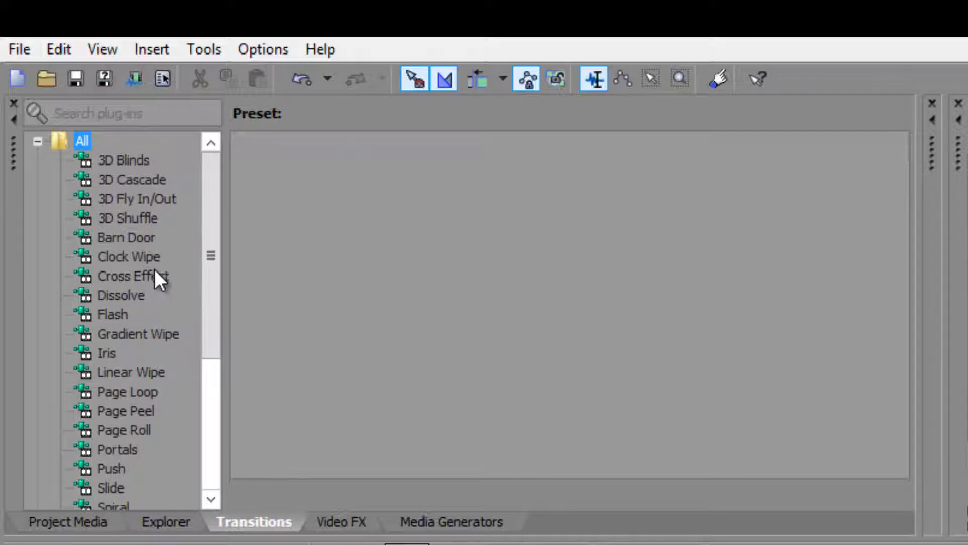
mouse_move(141, 291)
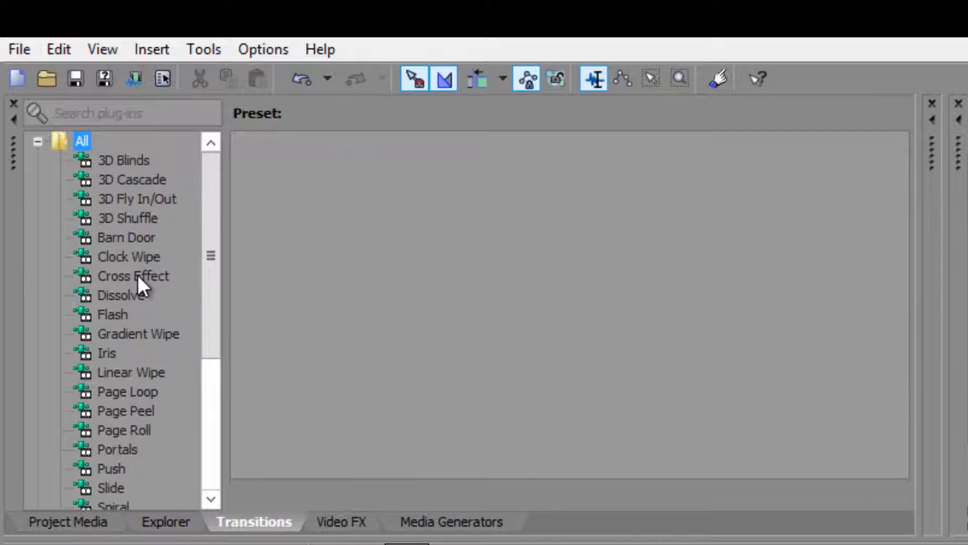
mouse_move(166, 347)
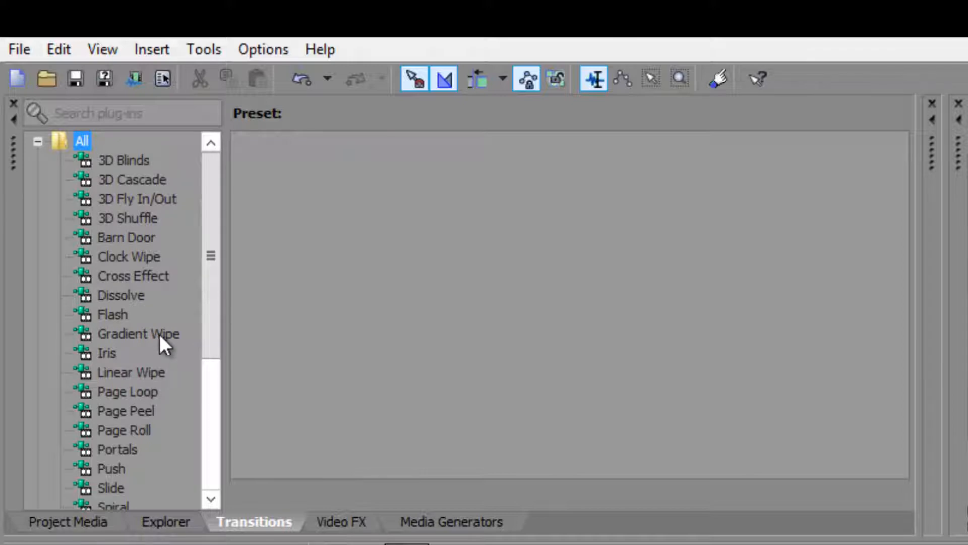
mouse_move(133, 341)
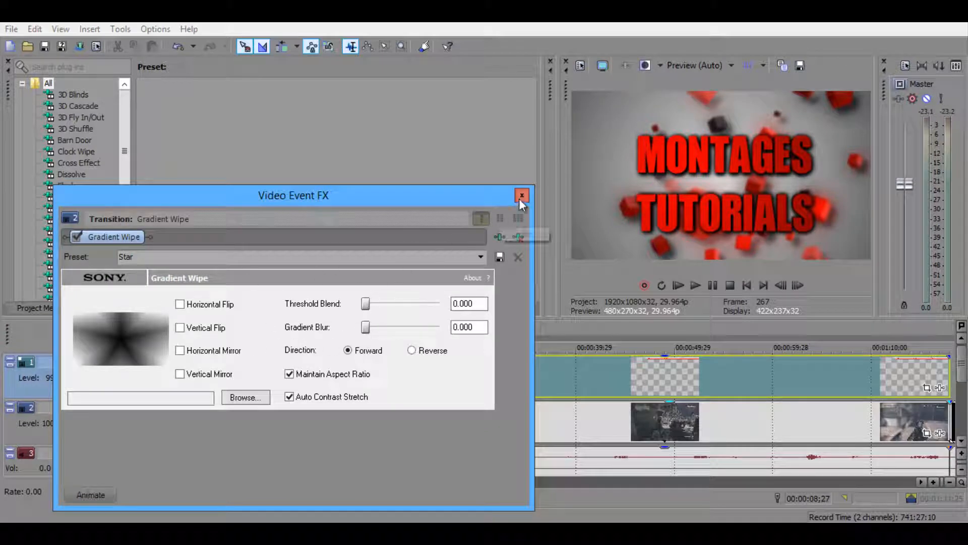
- Close the Gradient Wipe transition settings and check the overlay covers the gameplay clip
left_click(521, 196)
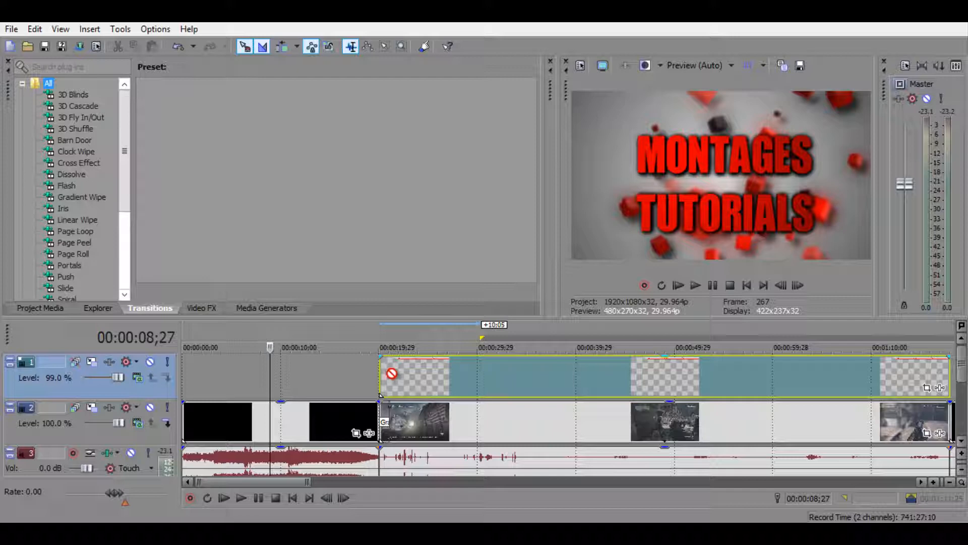
scroll("down", 3)
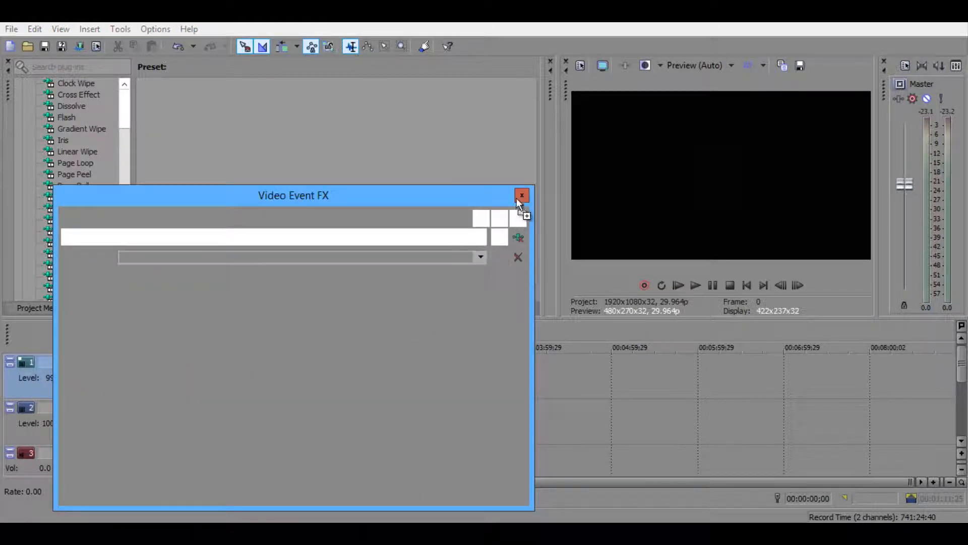
- Close the empty Video Event FX window, leaving intro, overlaid gameplay and outro on the timeline
left_click(522, 195)
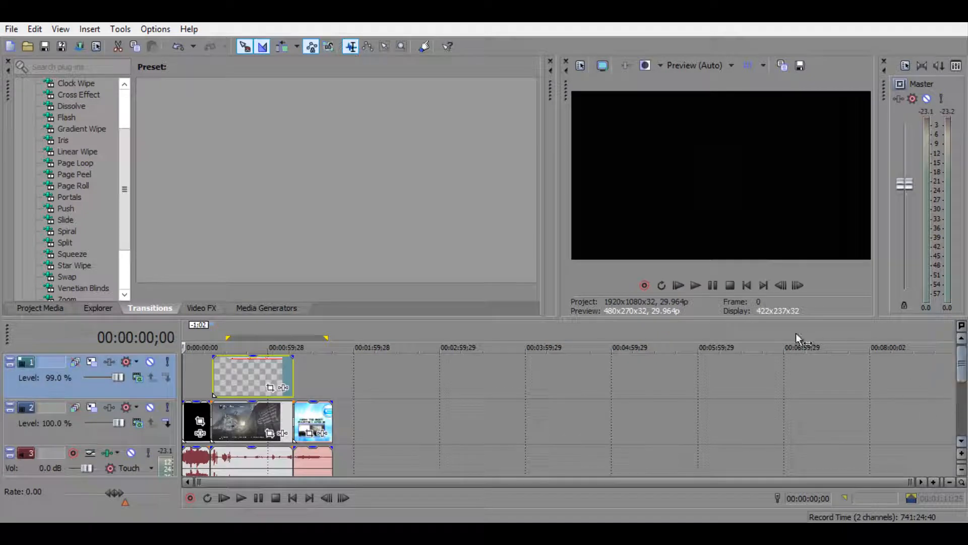
mouse_move(302, 335)
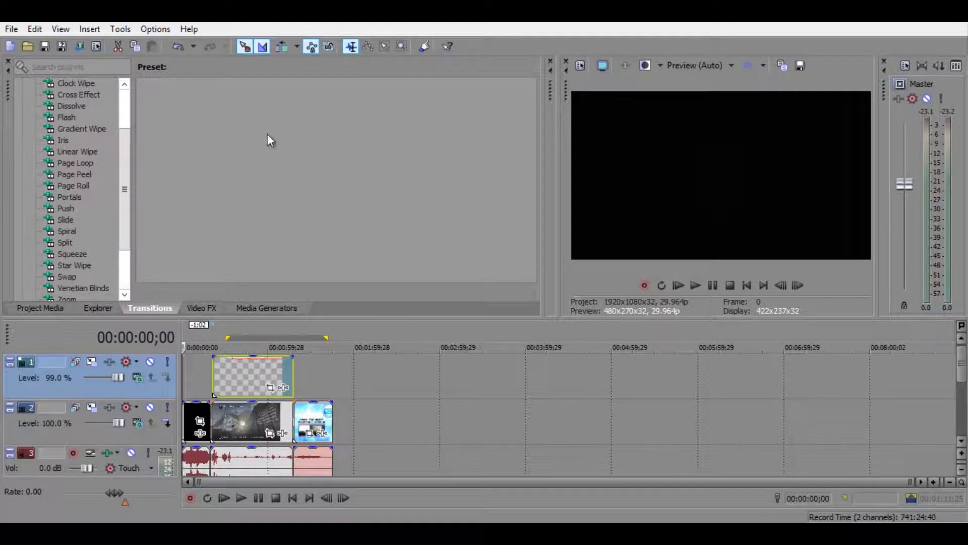
mouse_move(443, 229)
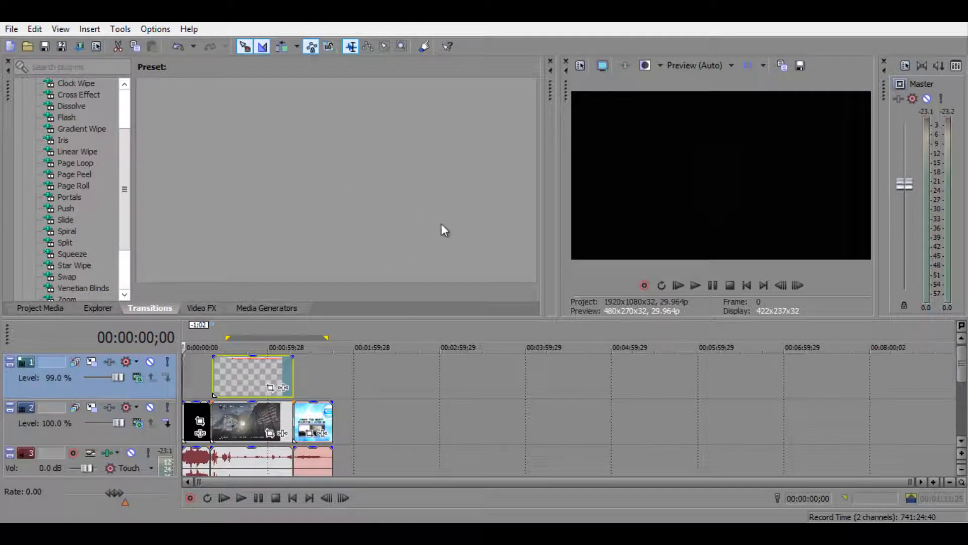
mouse_move(441, 214)
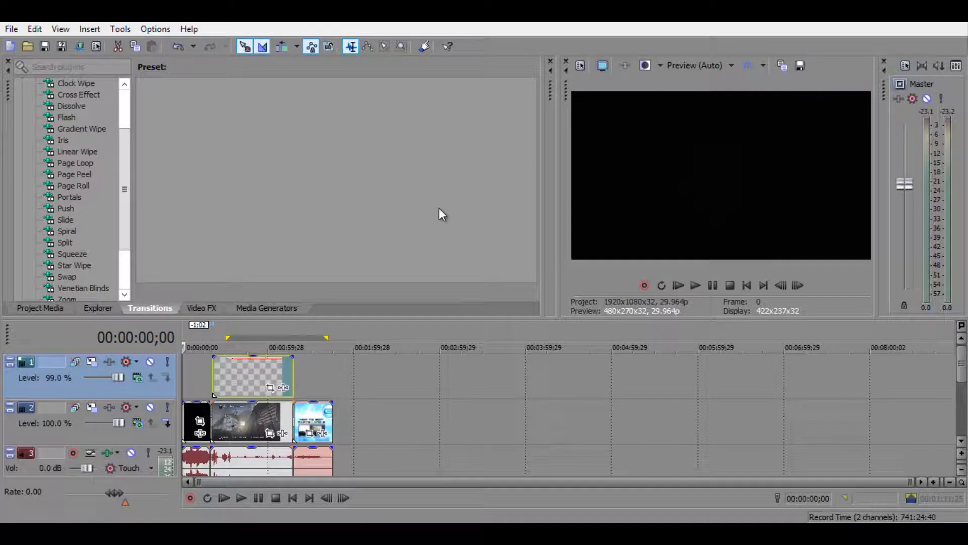
mouse_move(474, 216)
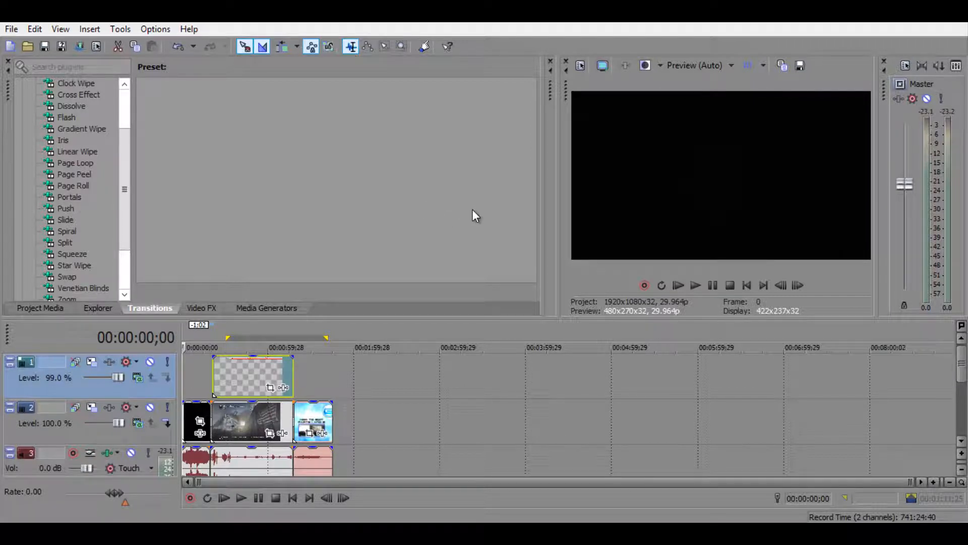
mouse_move(500, 208)
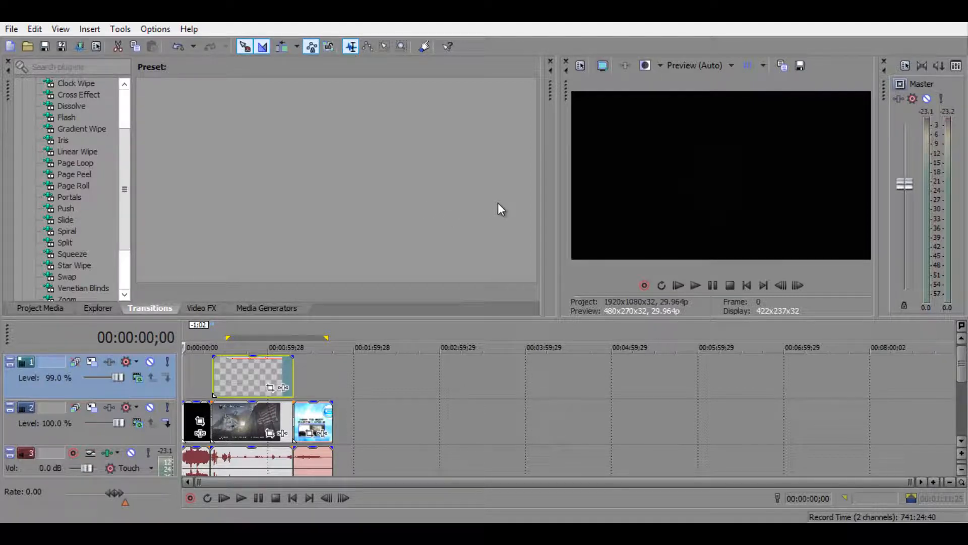
mouse_move(524, 216)
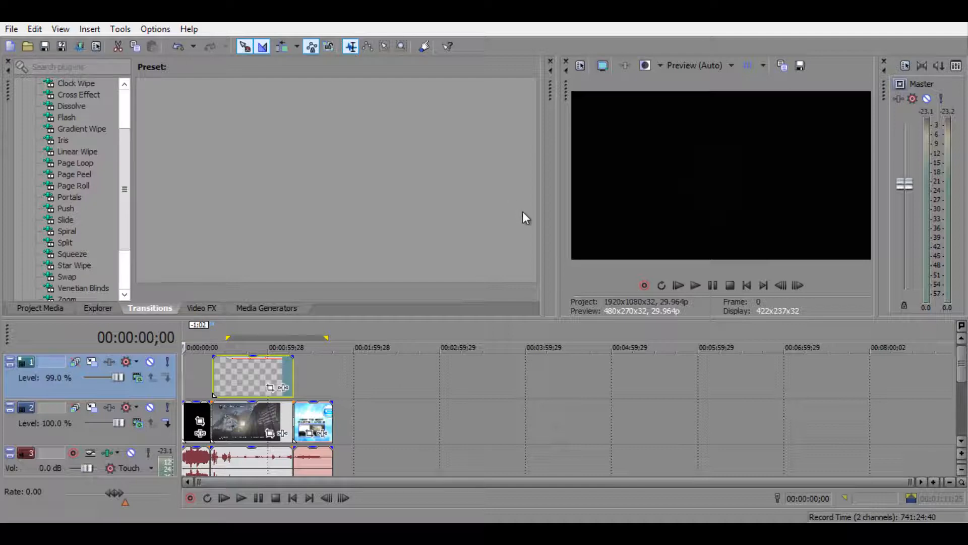
mouse_move(445, 234)
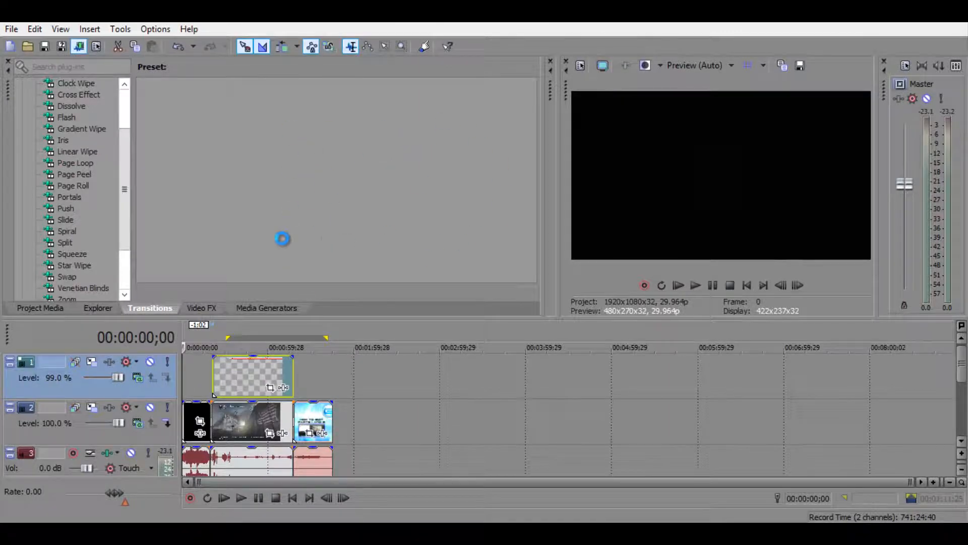
mouse_move(425, 138)
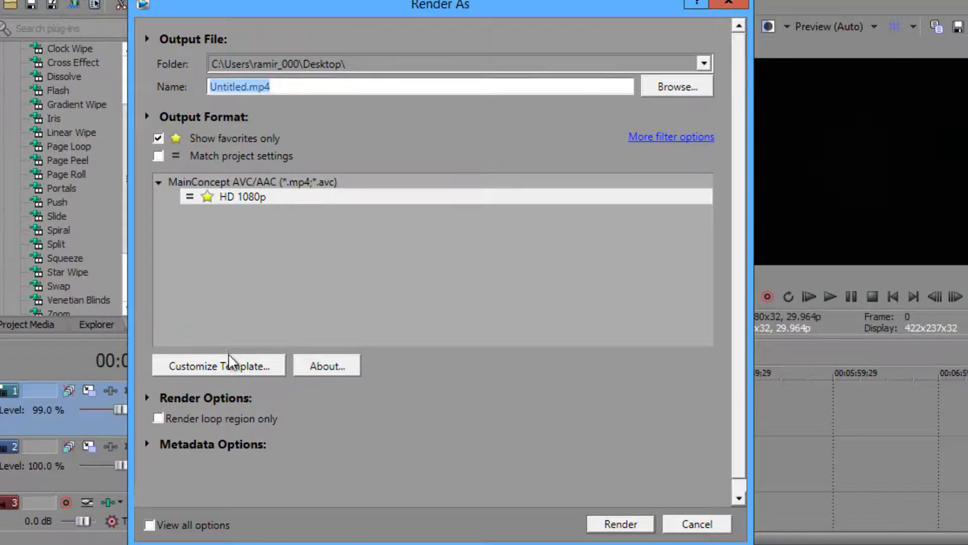
- Show all formats and choose MainConcept AVC/AAC Internet HD 1080p, entering Customize Template
left_click(158, 139)
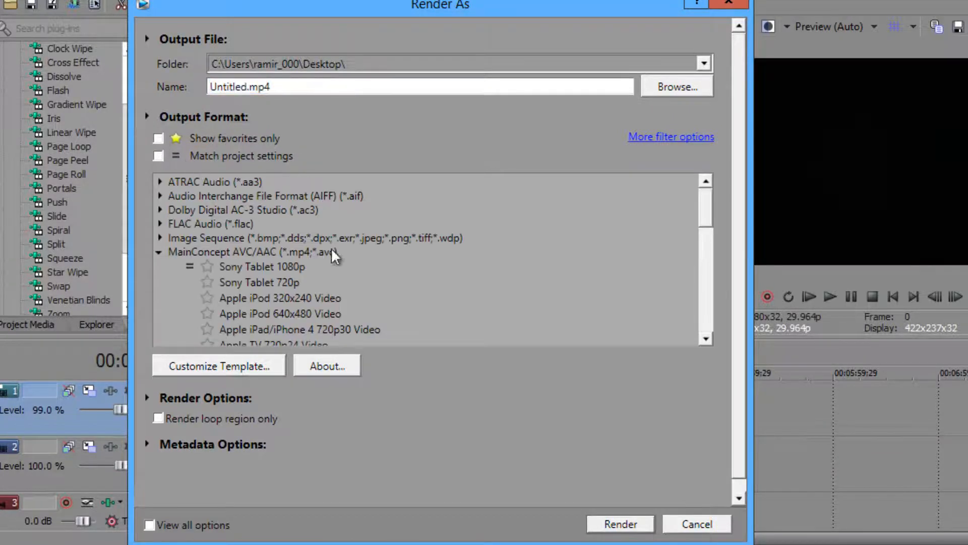
scroll("down", 3)
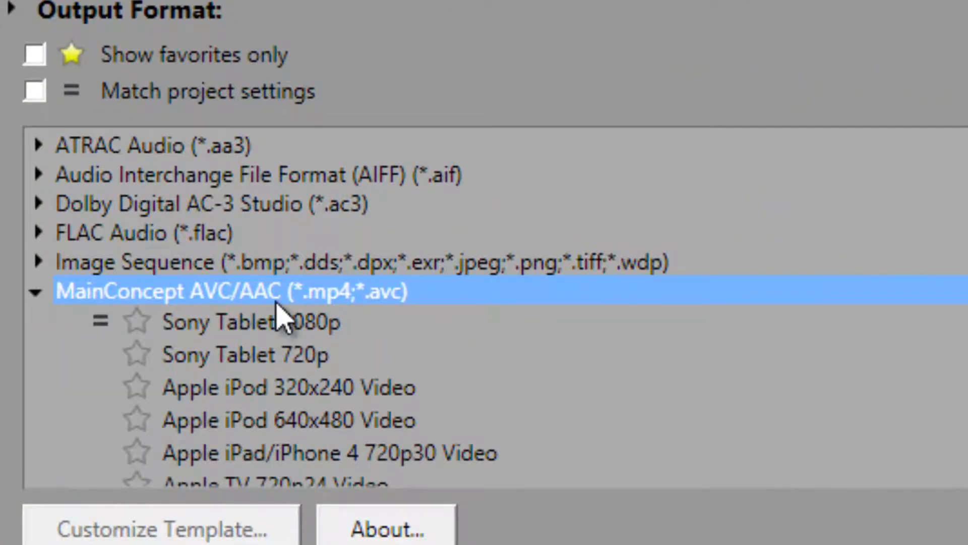
scroll("down", 3)
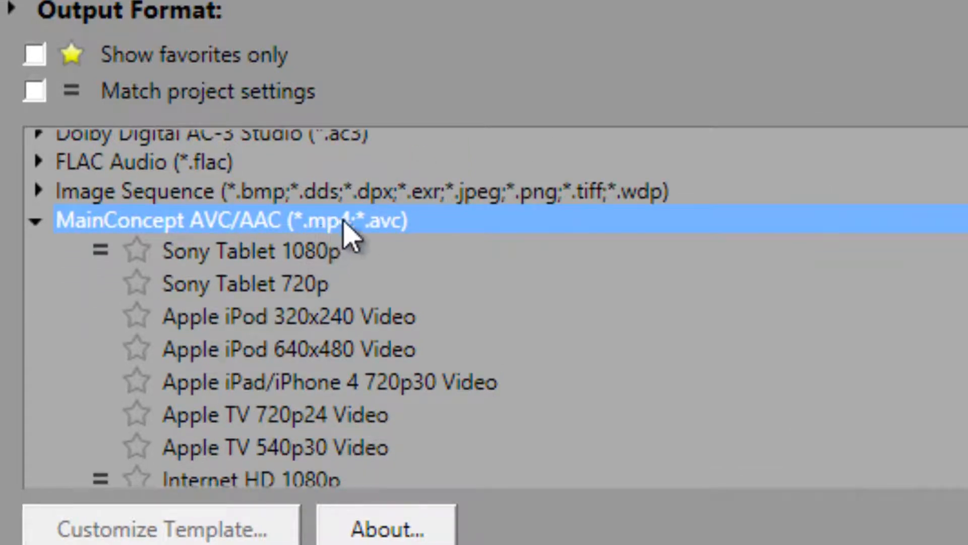
scroll("down", 3)
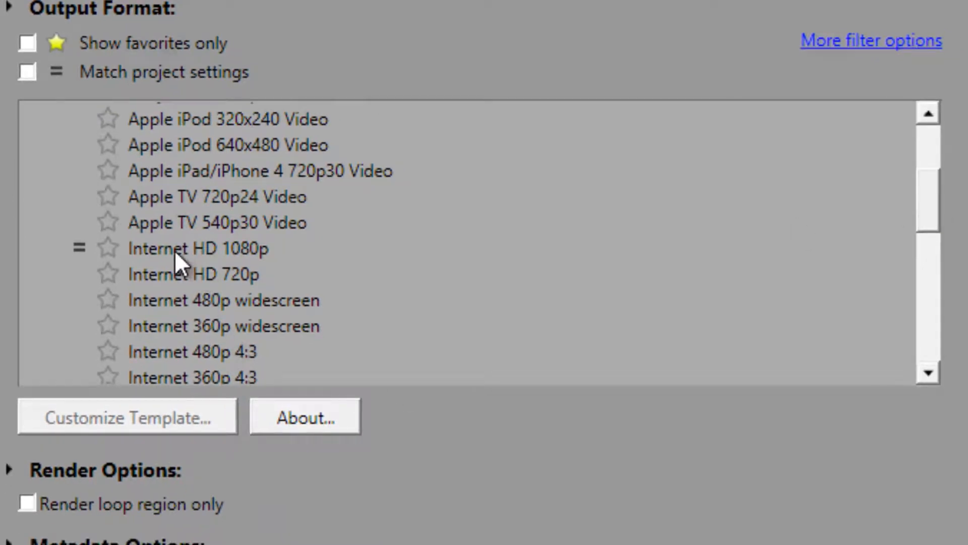
mouse_move(189, 266)
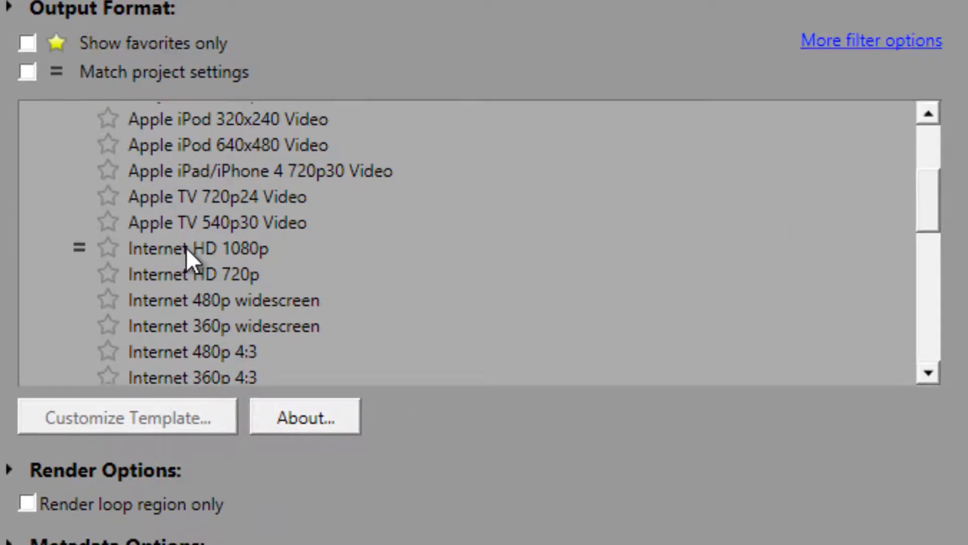
left_click(196, 248)
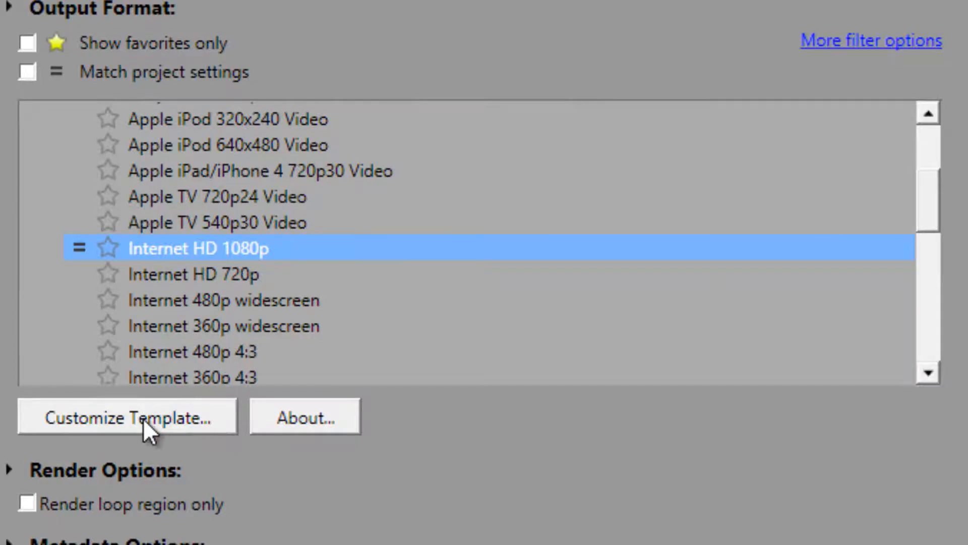
left_click(129, 417)
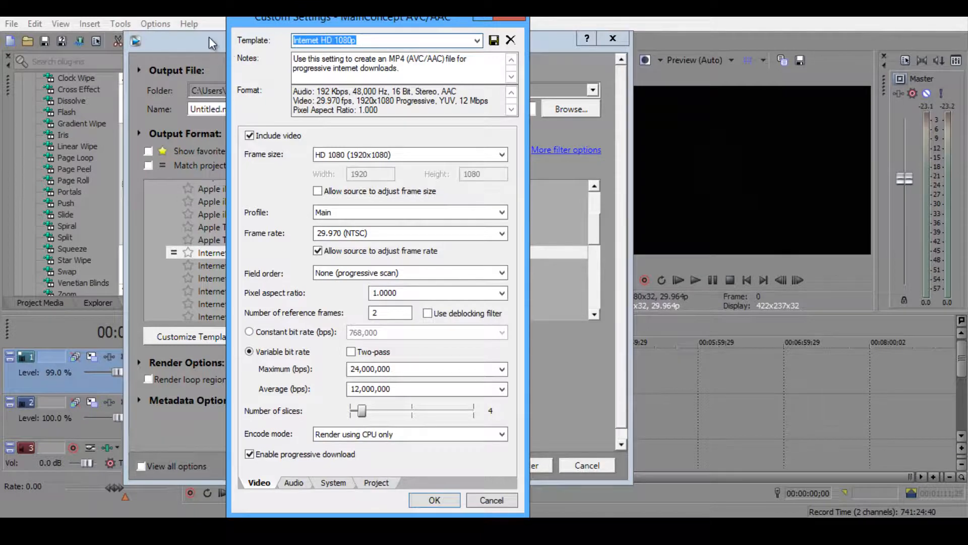
- Name the template 'Youtube HD', keep frame size HD 1080 (1920x1080) and save it
type("Youtbe")
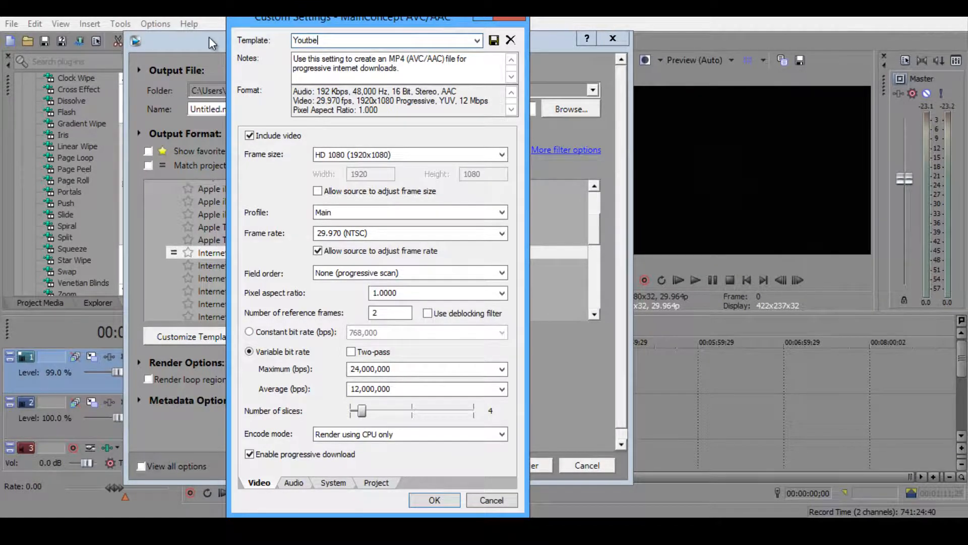
key("BackSpace")
type("ube HD")
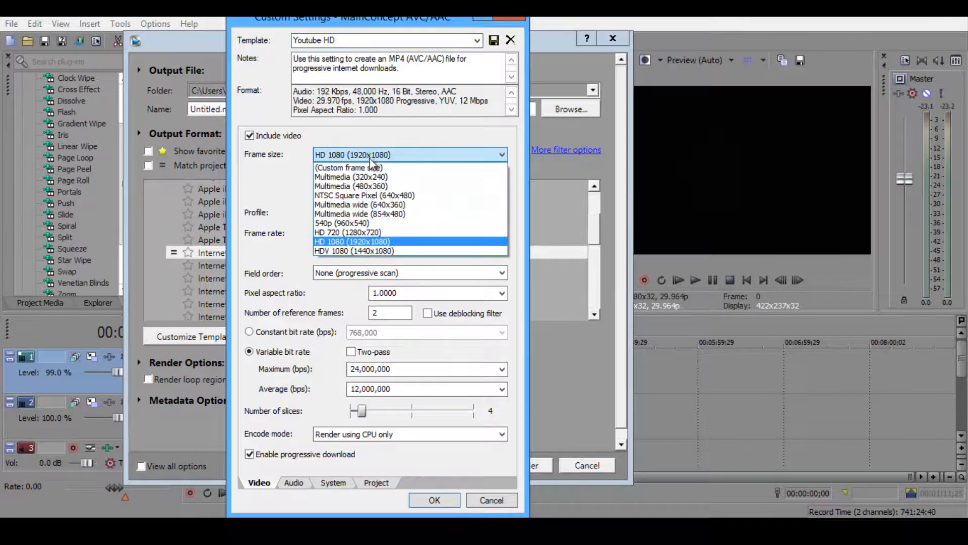
mouse_move(341, 250)
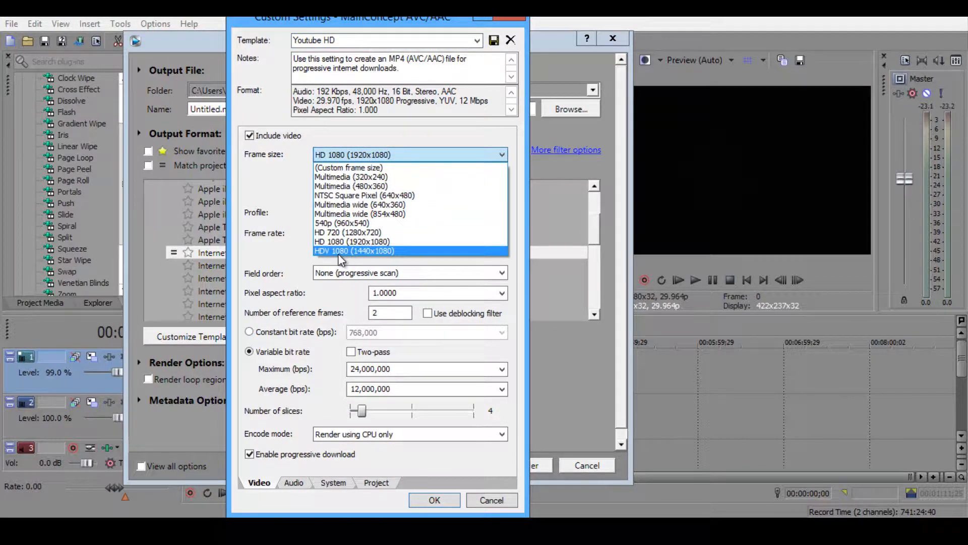
mouse_move(334, 242)
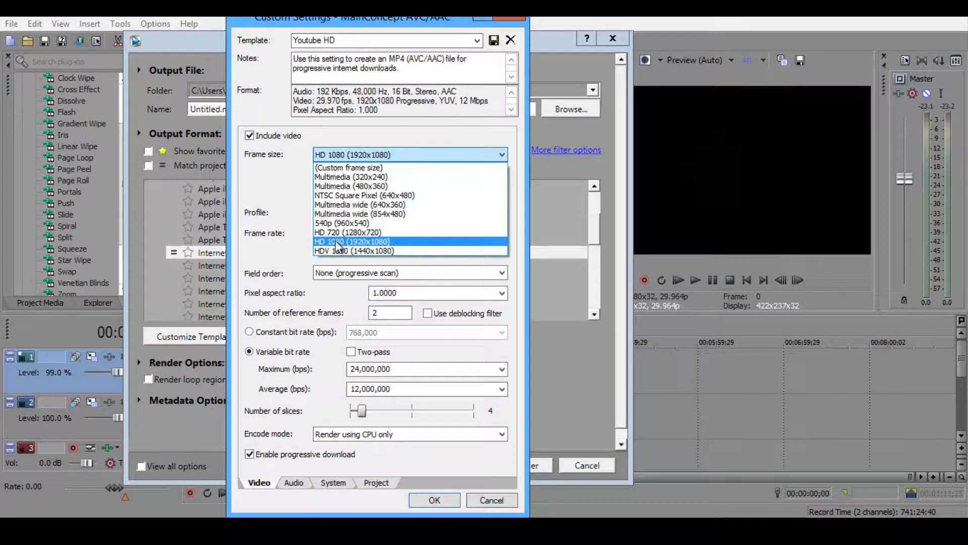
left_click(373, 241)
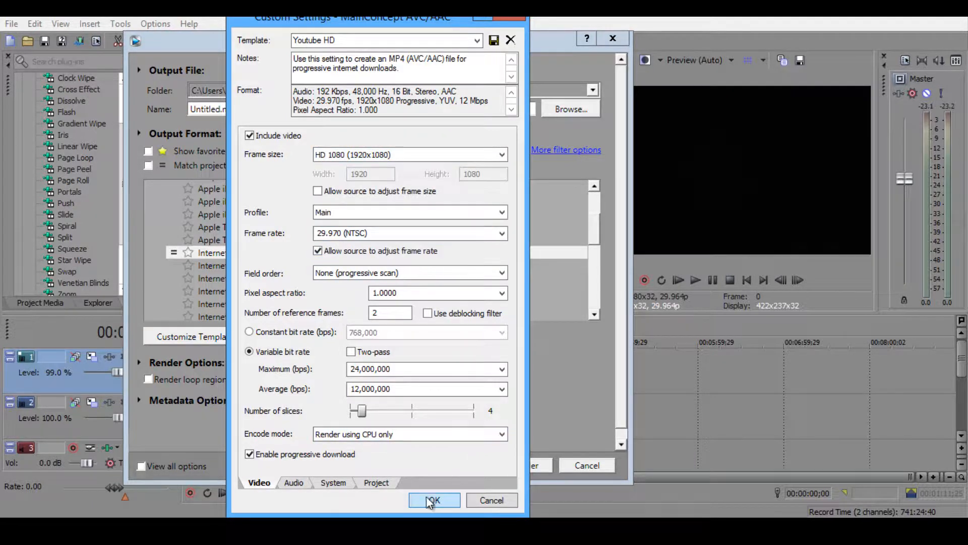
left_click(433, 499)
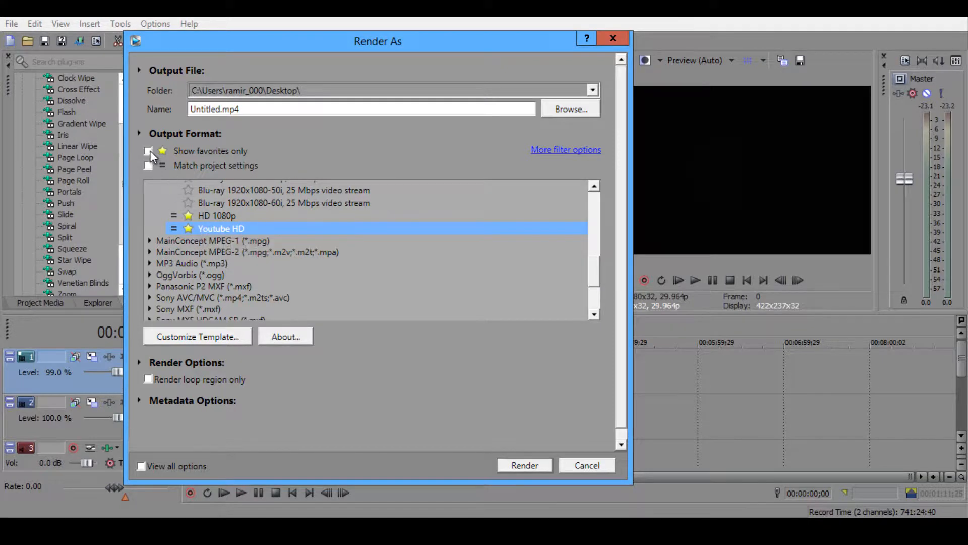
- Show favourites only, select the 1080p template and start rendering Untitled.mp4
left_click(147, 152)
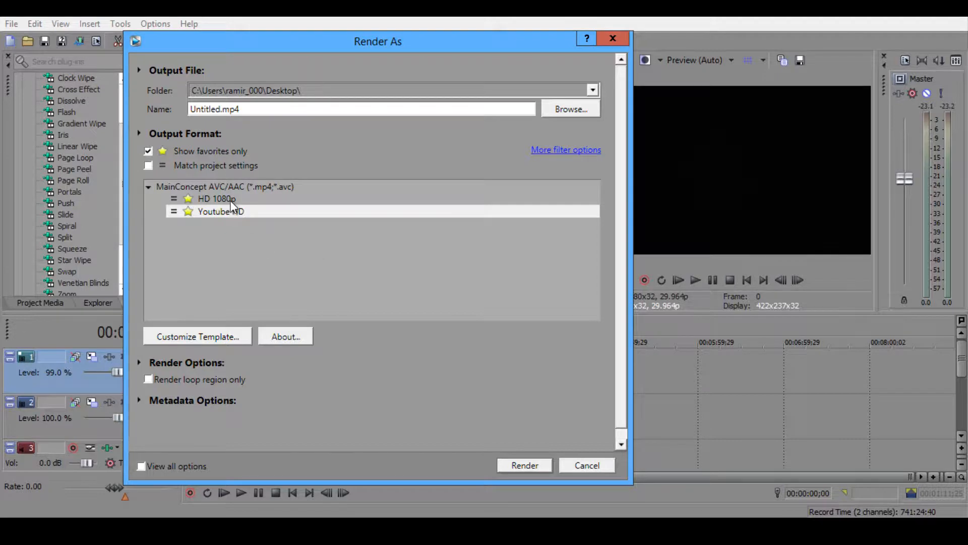
left_click(216, 199)
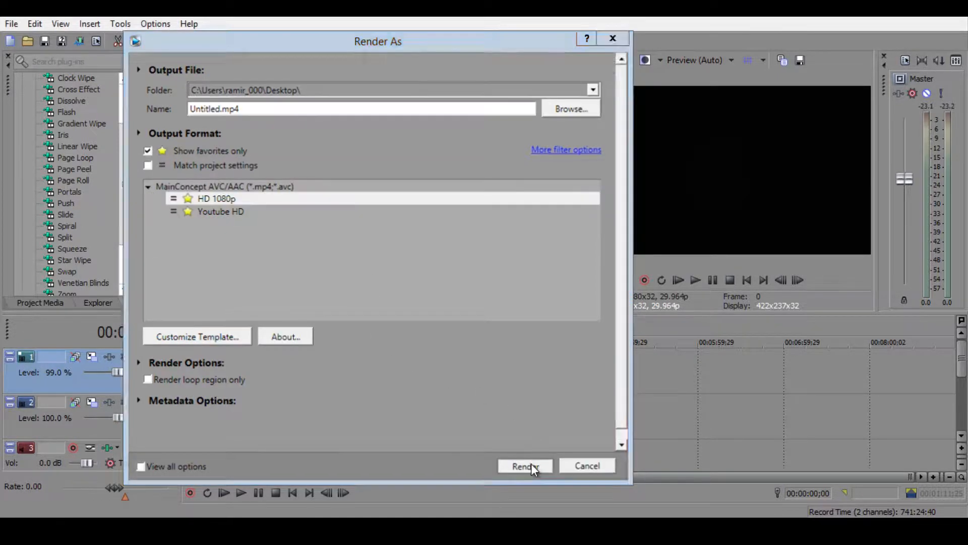
left_click(524, 466)
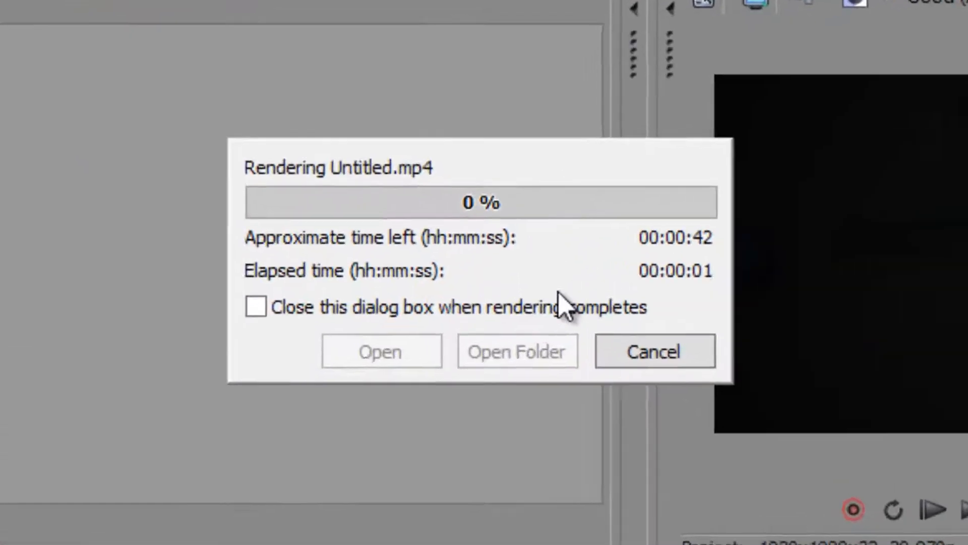